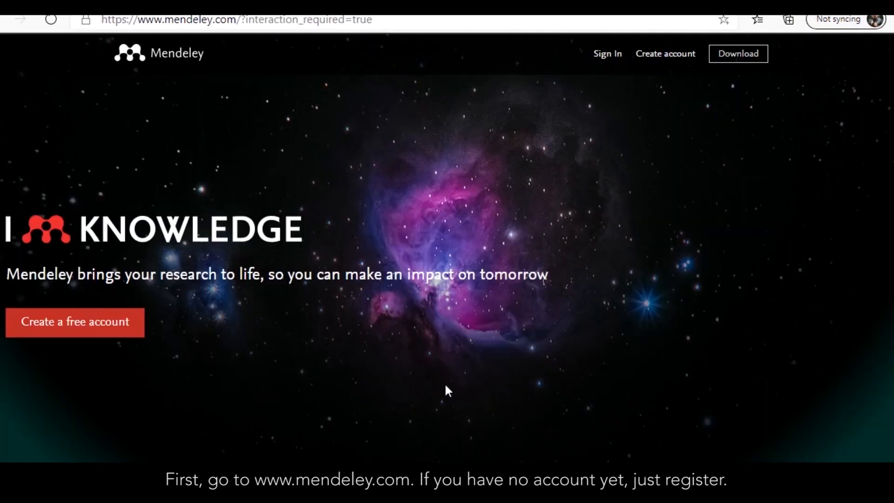
mouse_move(438, 390)
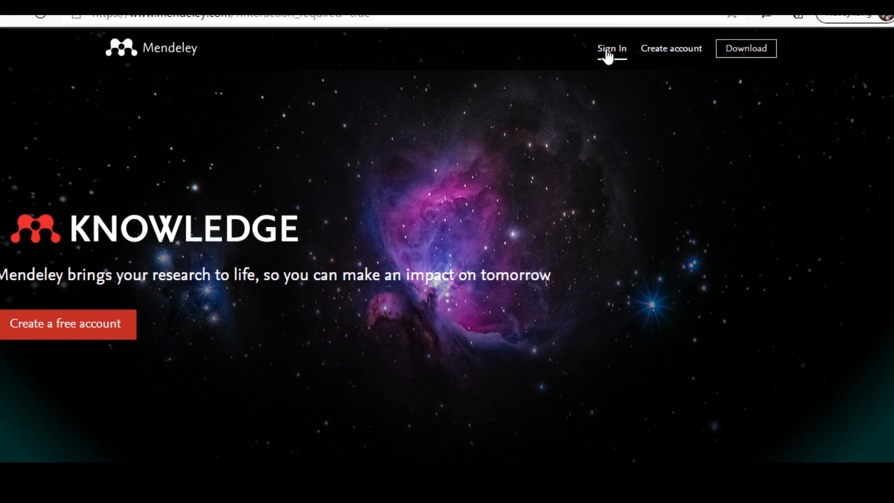
Step: Sign in to the Mendeley web account with email and password, reaching the news feed
click(612, 48)
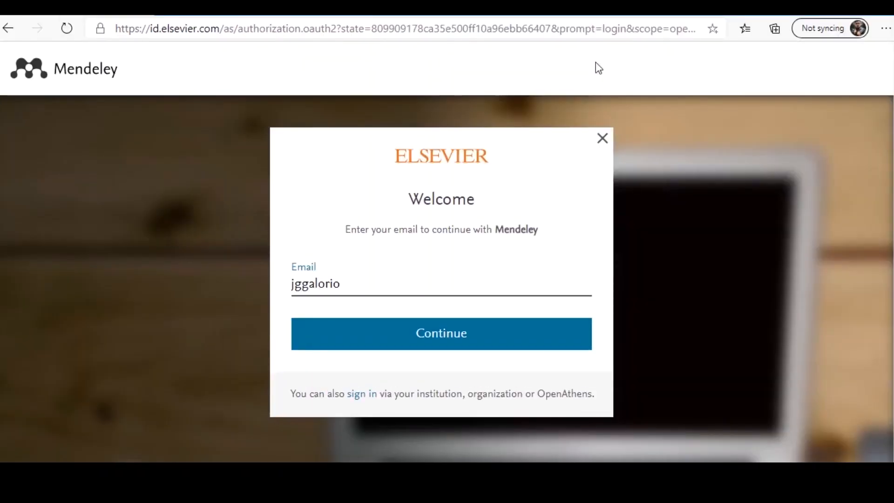
click(441, 334)
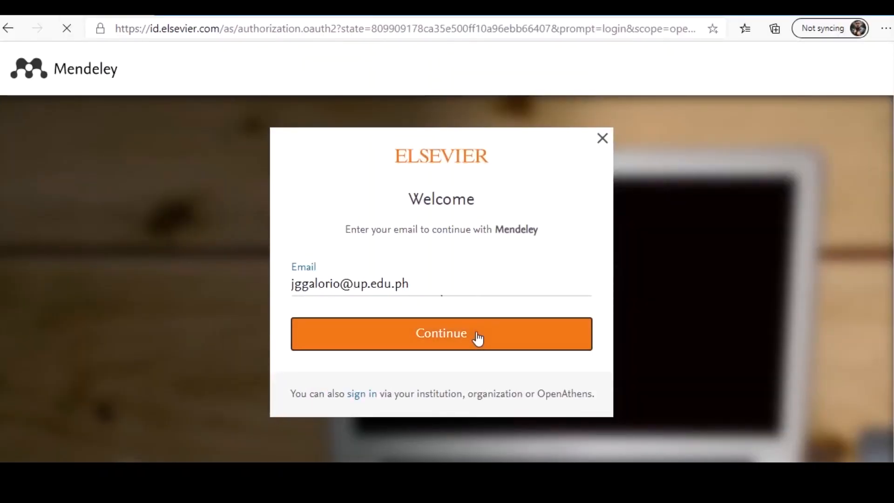
click(440, 333)
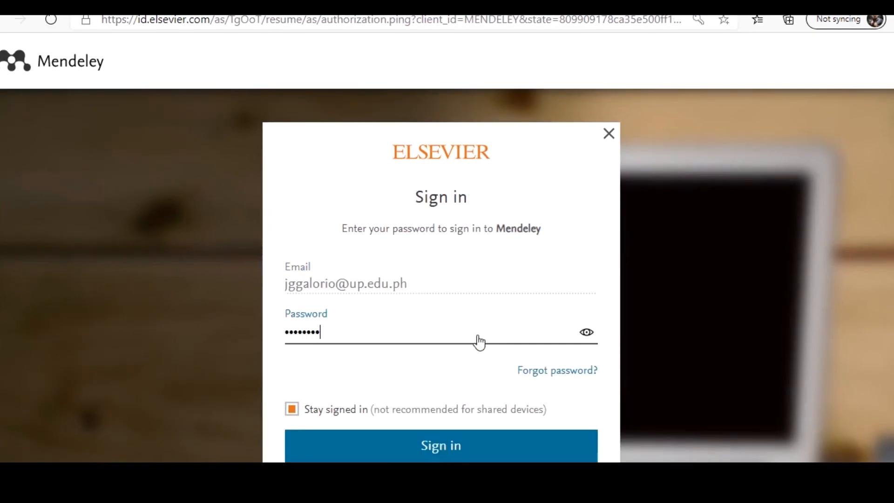
click(441, 375)
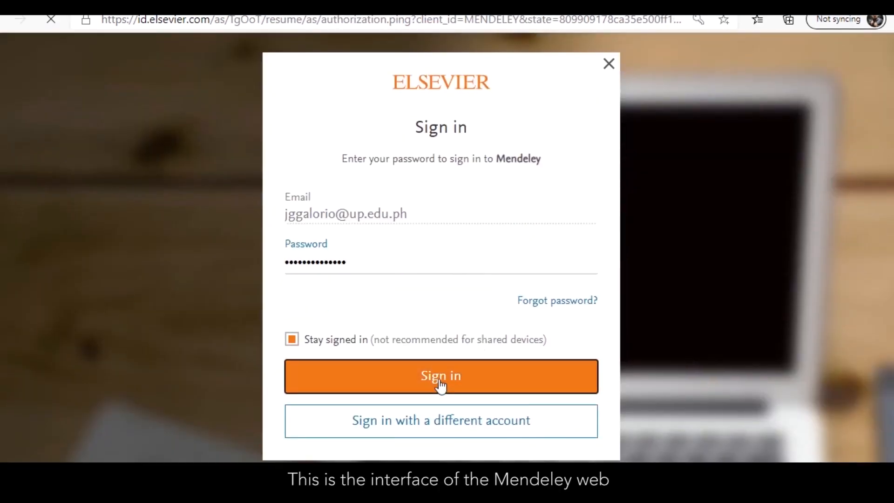
click(441, 375)
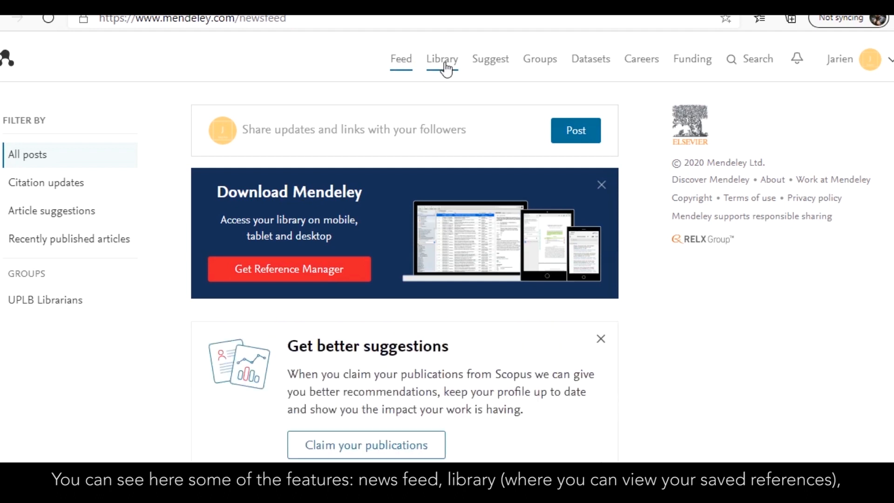
Step: Visit the Library of saved references and dismiss the upload-and-create tip
click(442, 58)
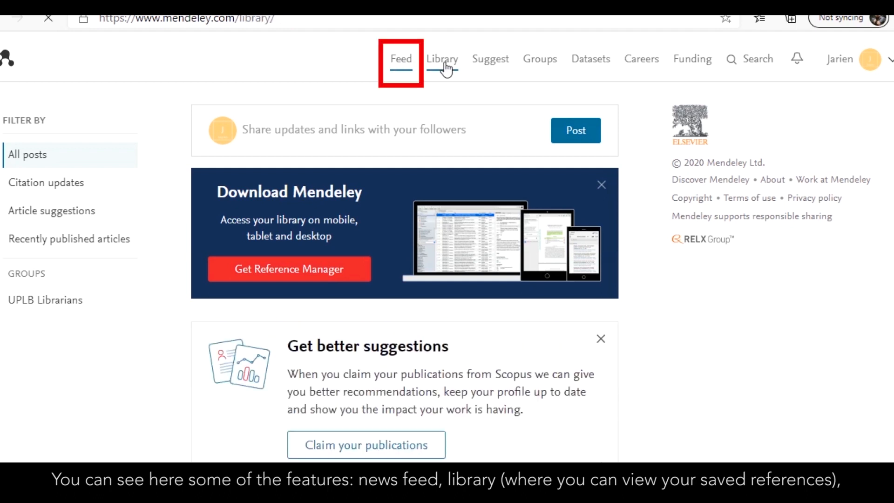
click(441, 59)
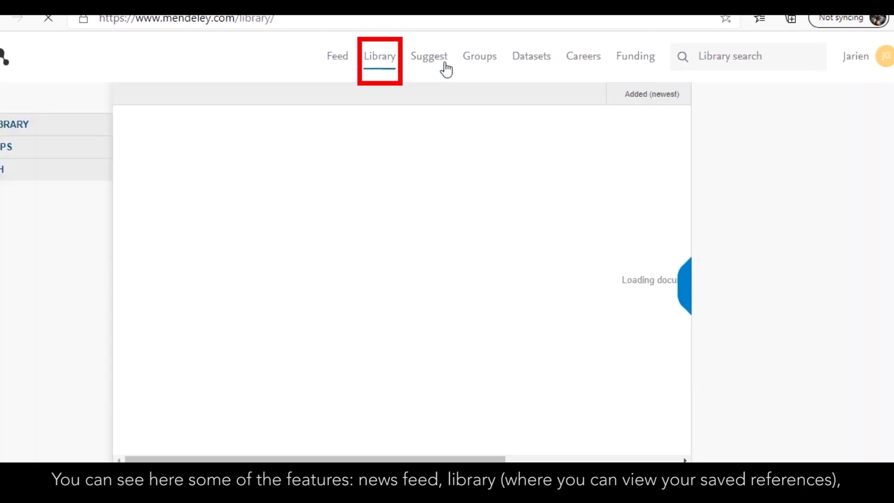
click(379, 56)
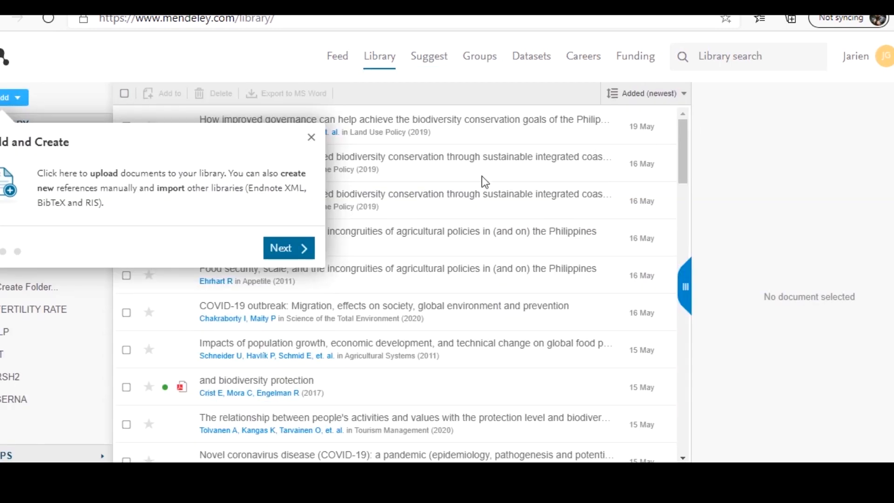
click(311, 137)
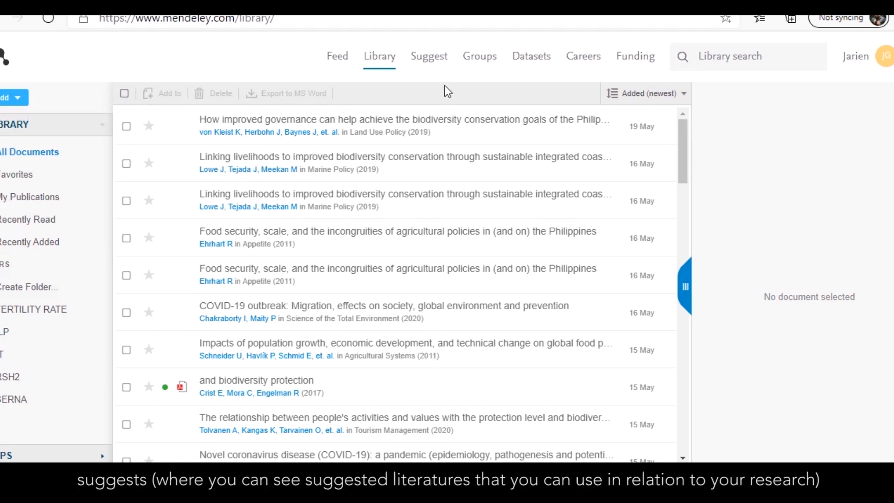
Step: Visit the Suggest and Groups pages, ending on the Careers job-search page
click(429, 56)
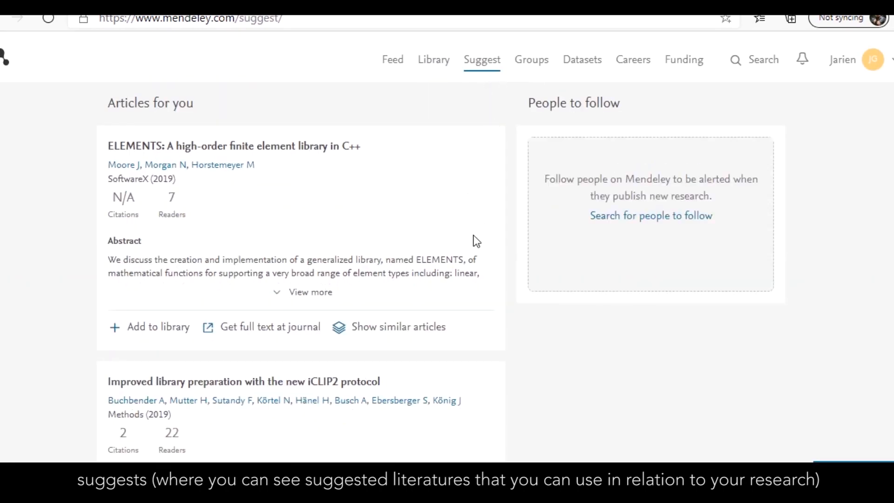
mouse_move(531, 60)
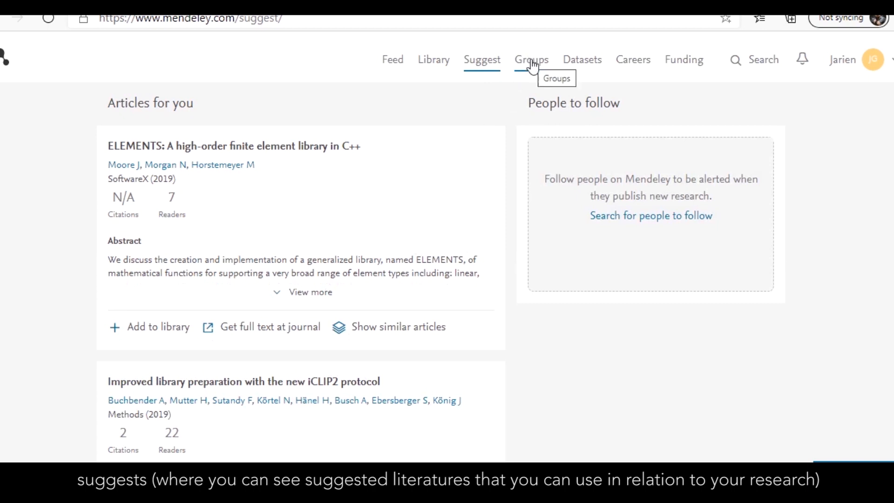
click(531, 60)
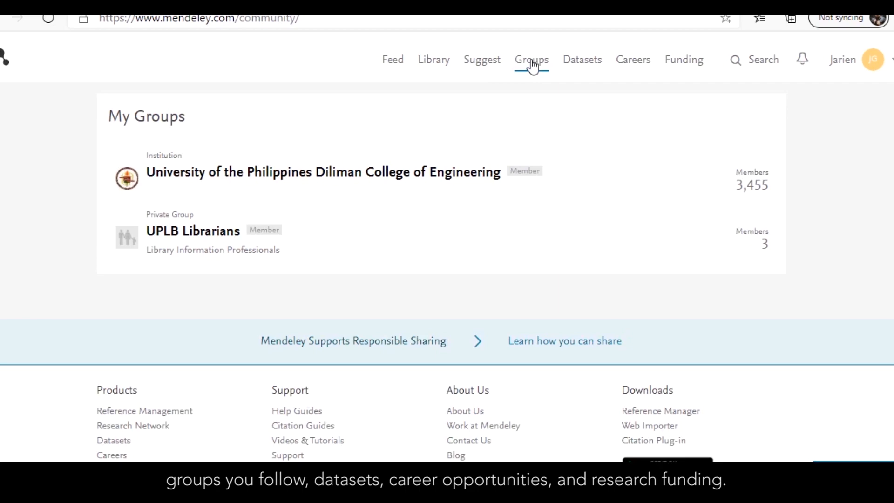
click(581, 60)
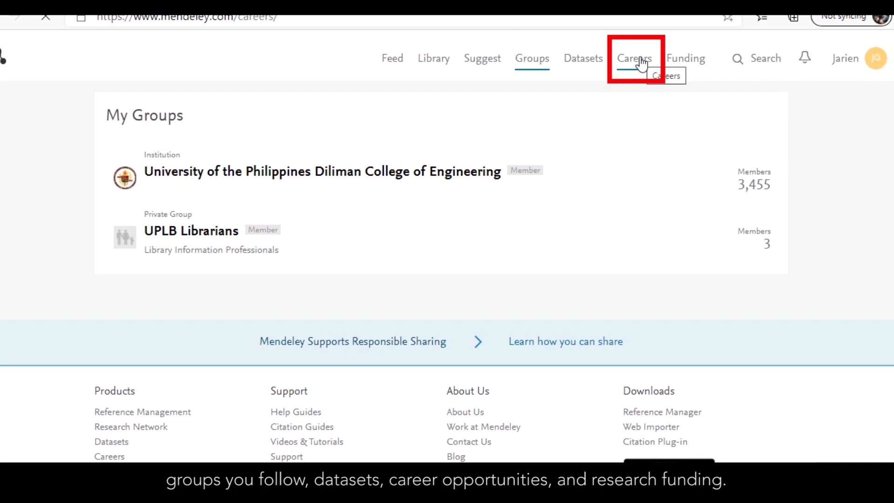
click(634, 58)
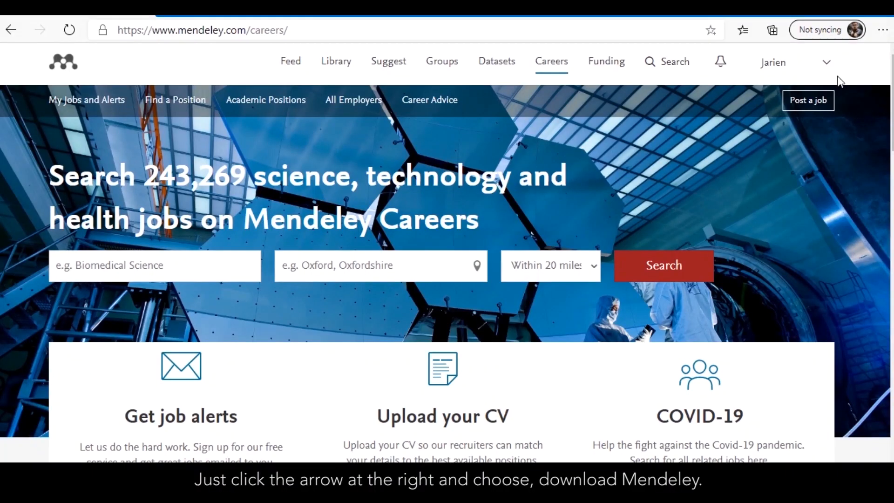
Step: From the account menu, reach the Download Mendeley Desktop page for Windows, macOS and Linux
click(826, 63)
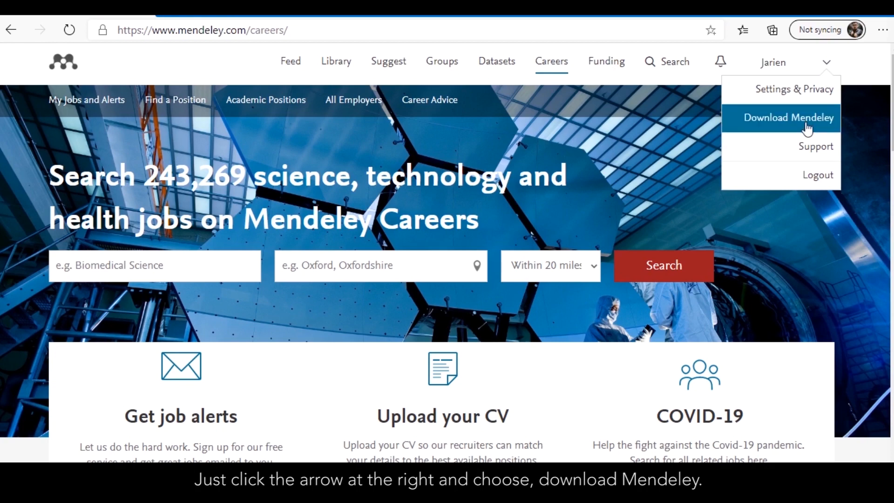
click(789, 117)
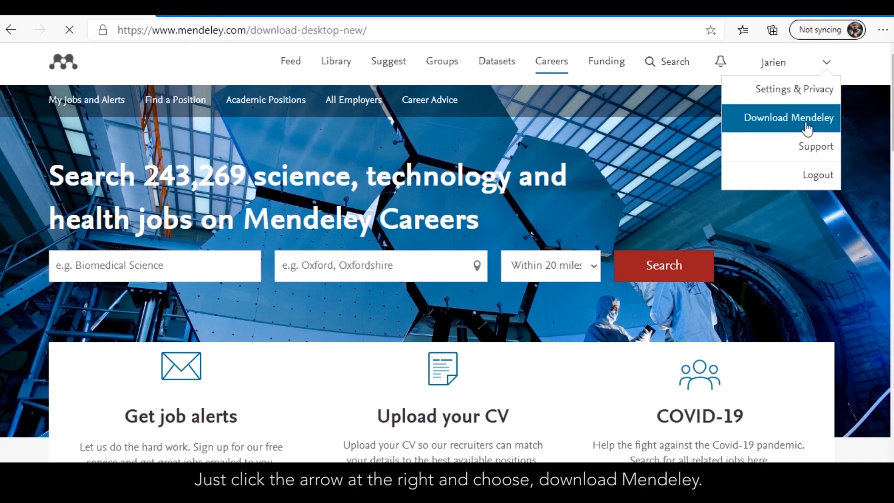
click(790, 118)
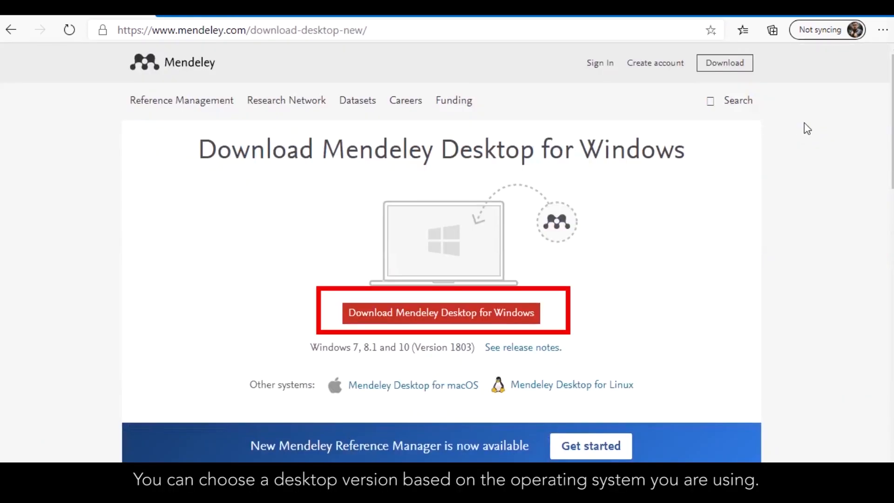
scroll(down, 3)
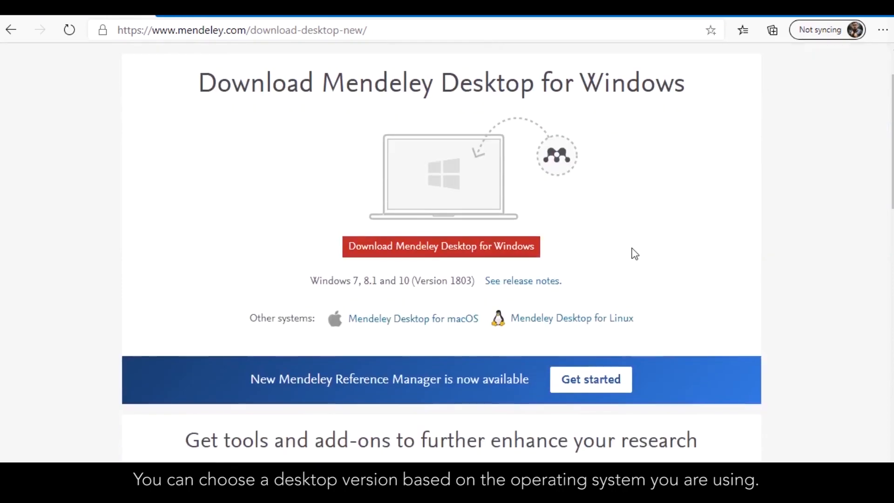
mouse_move(646, 249)
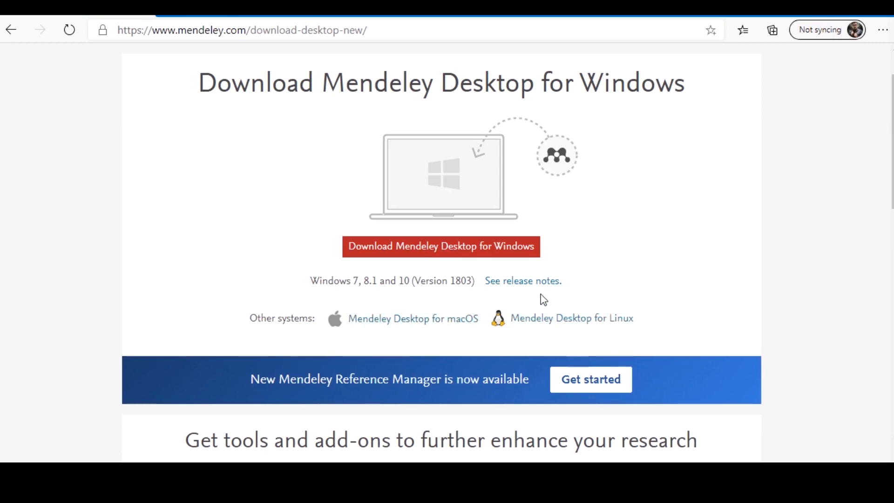
mouse_move(67, 417)
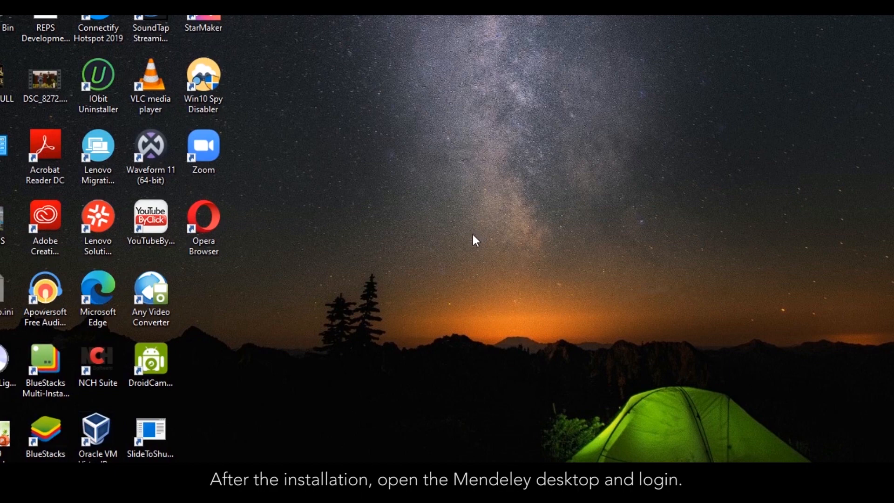
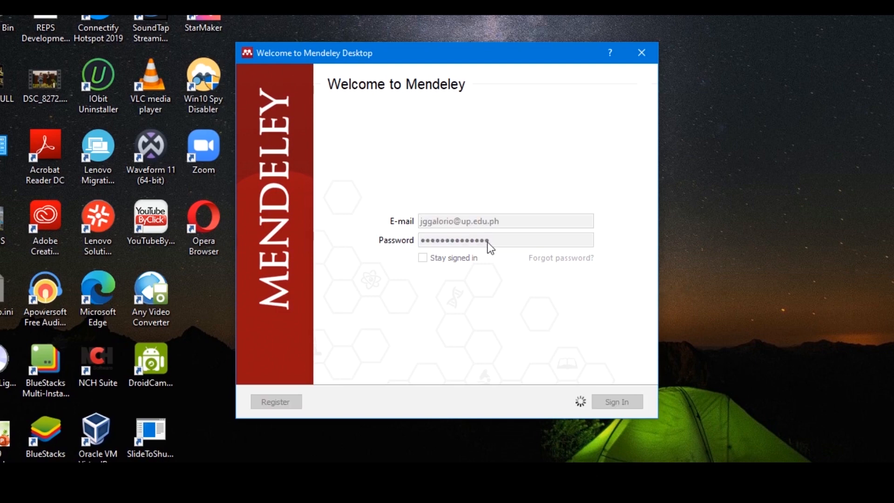
Step: Enter the credentials in the Welcome dialog and sign in to Mendeley Desktop
click(617, 401)
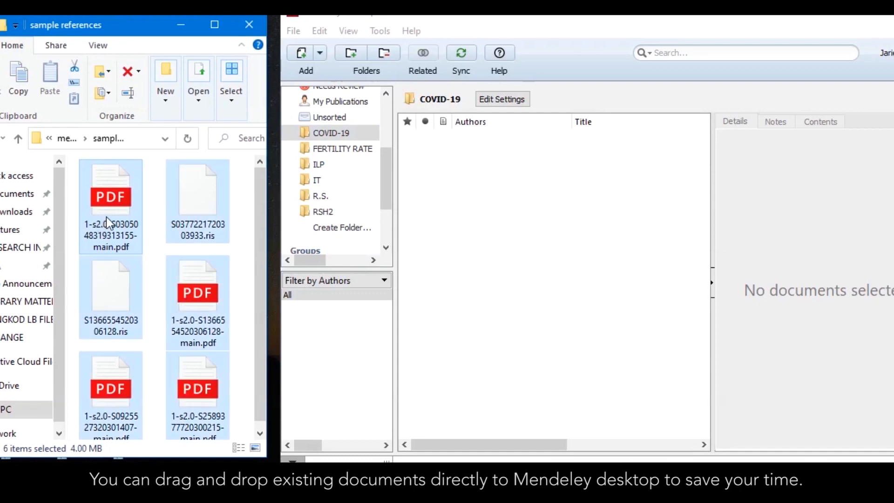
Step: Drag the sample reference PDFs and RIS files from File Explorer into the document list
drag(110, 223, 507, 222)
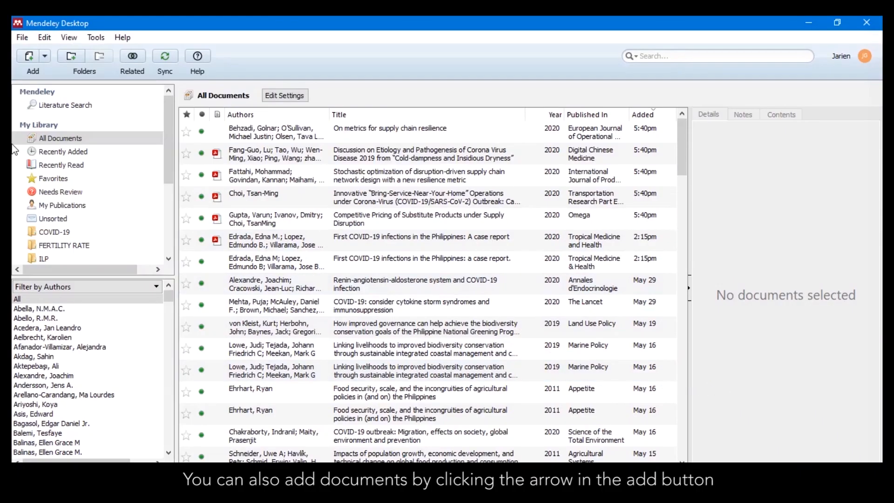
Step: Choose Add Entry Manually from the Add button to get a blank New Document form
click(44, 56)
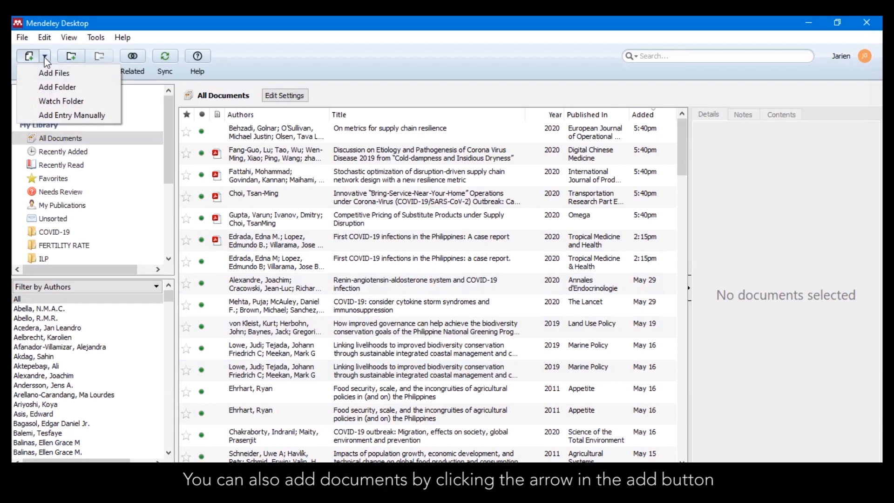
mouse_move(54, 72)
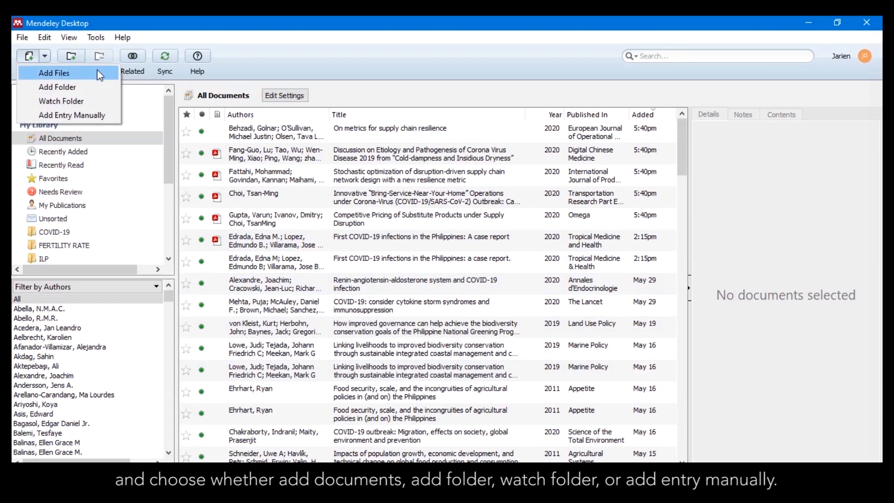
mouse_move(68, 87)
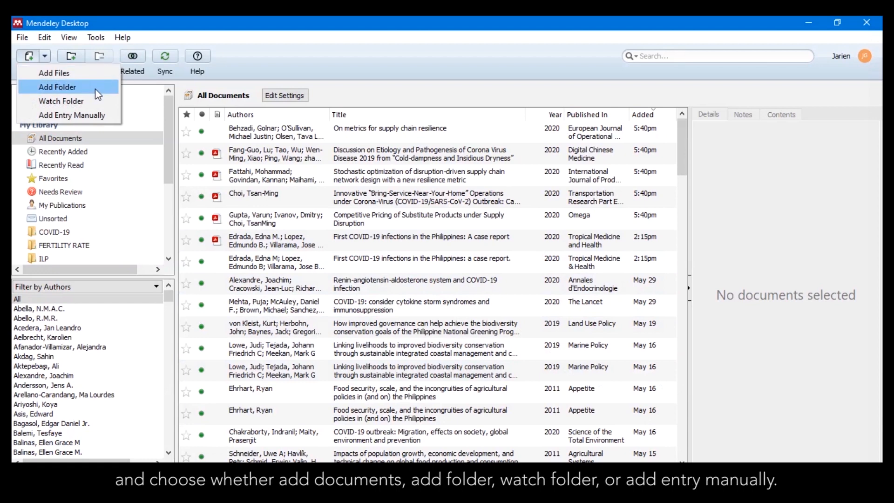
mouse_move(72, 115)
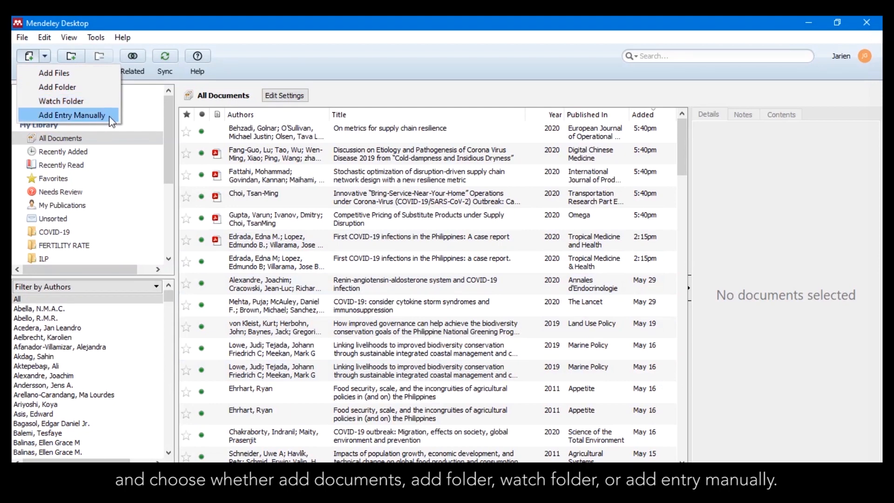
click(68, 115)
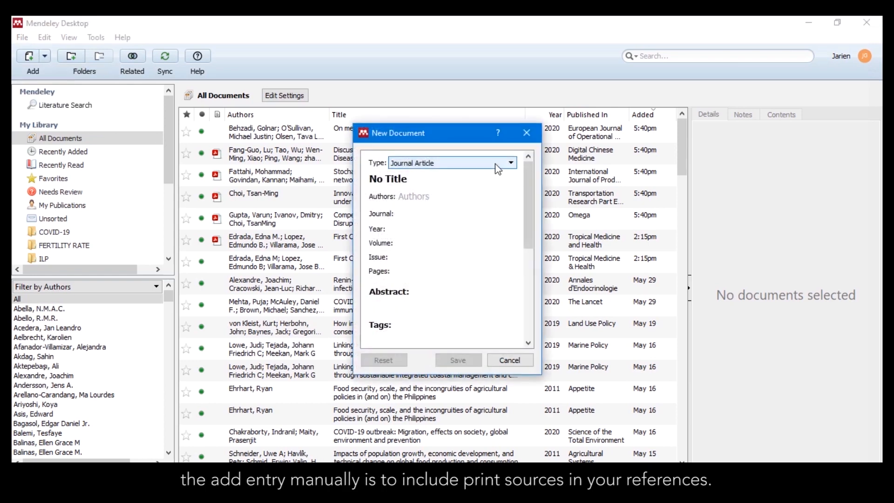
Step: Review the Journal Article reference type and its Authors, Year and Pages fields
click(509, 162)
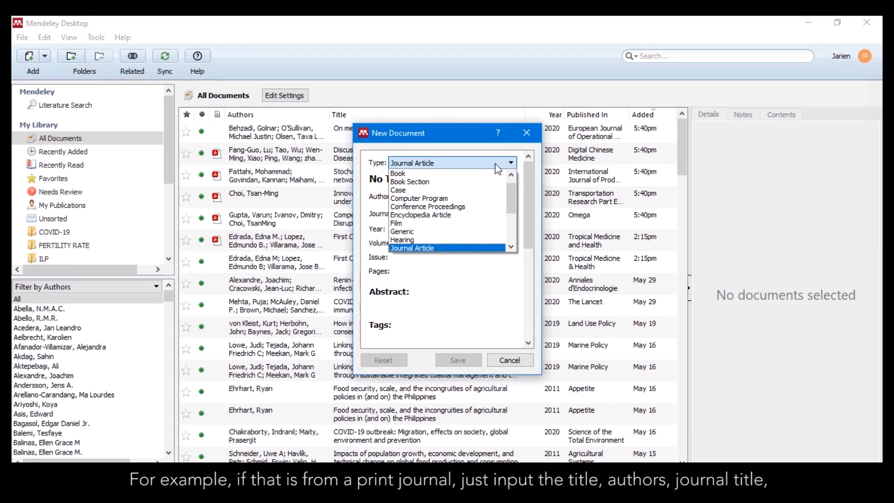
click(412, 248)
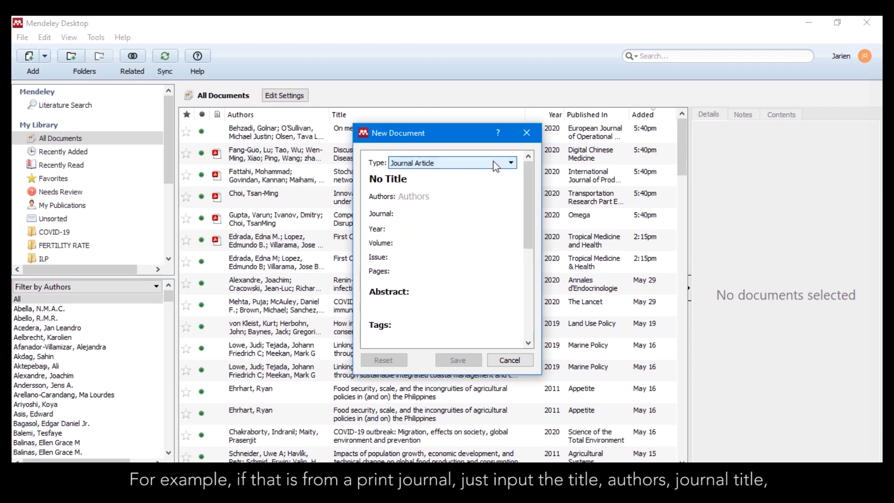
click(457, 196)
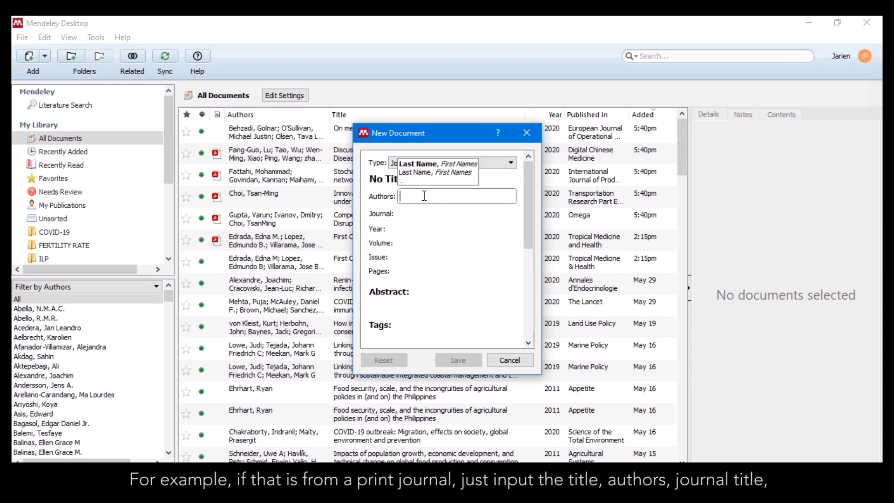
click(456, 230)
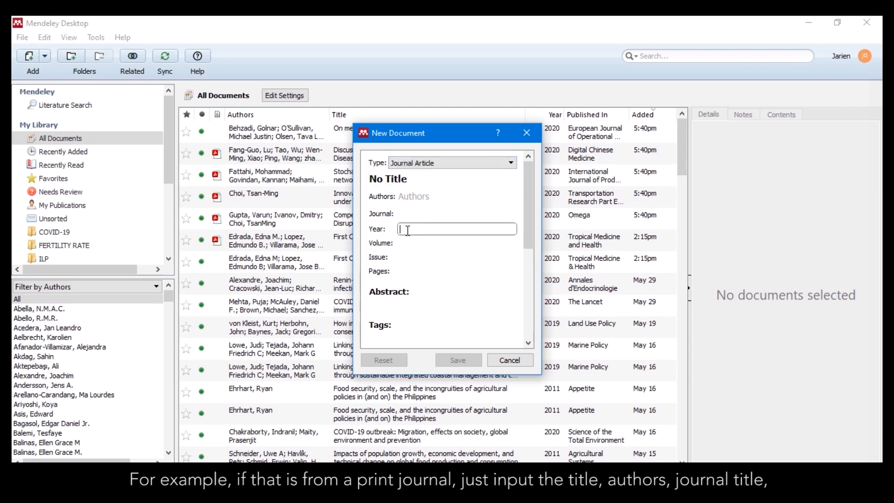
click(456, 257)
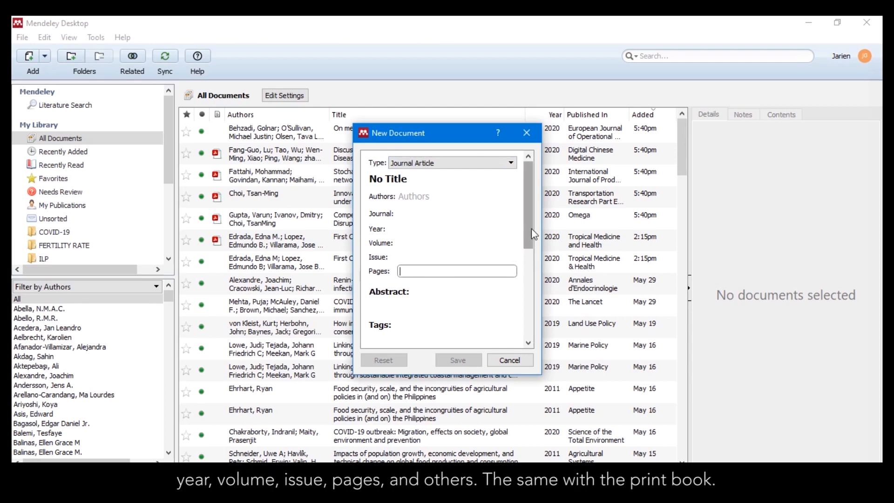
scroll(down, 3)
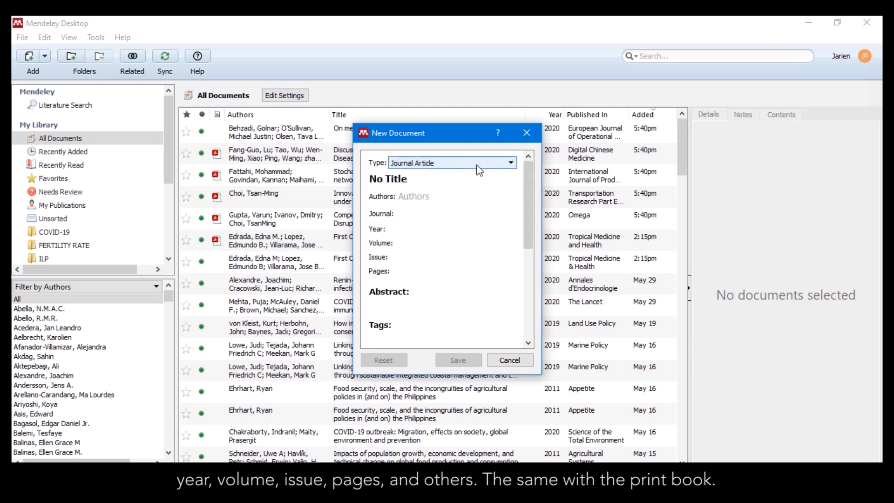
Step: Change the reference type to Book and save the new reference
click(453, 162)
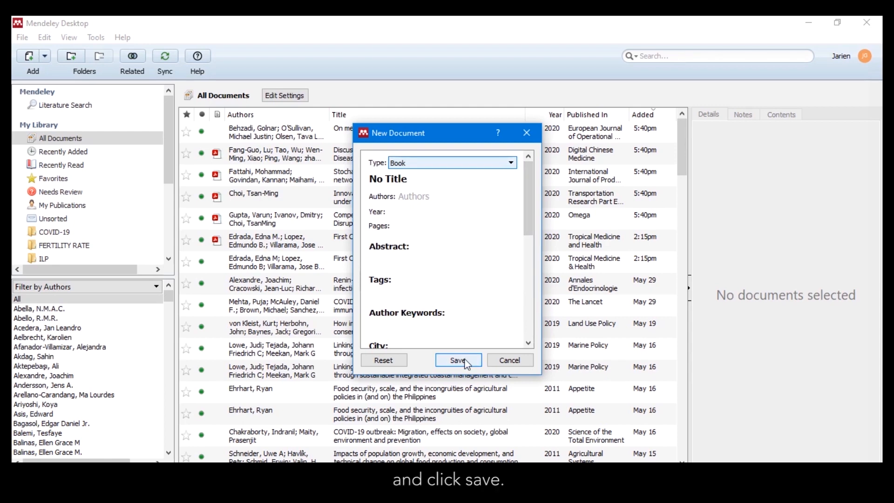
click(21, 27)
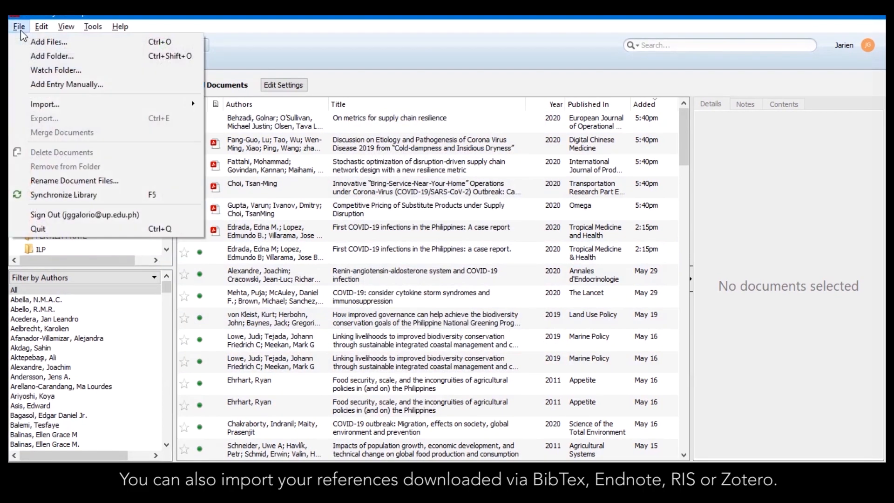
click(45, 104)
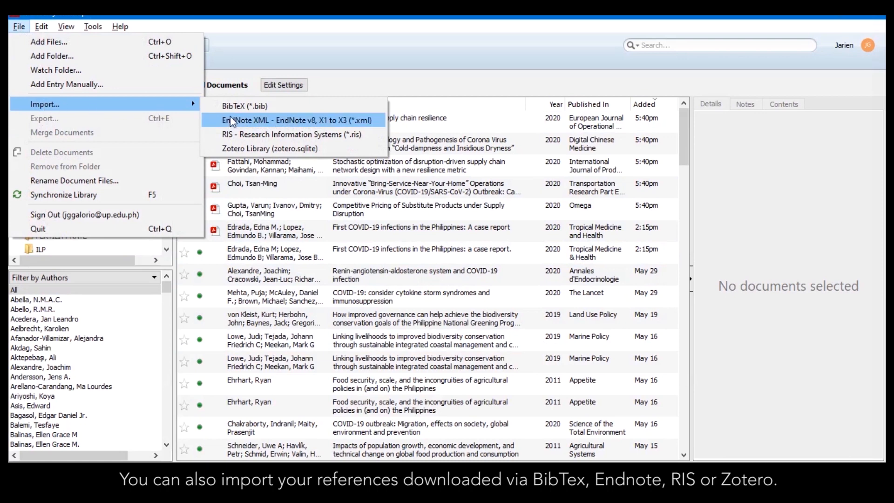
mouse_move(320, 121)
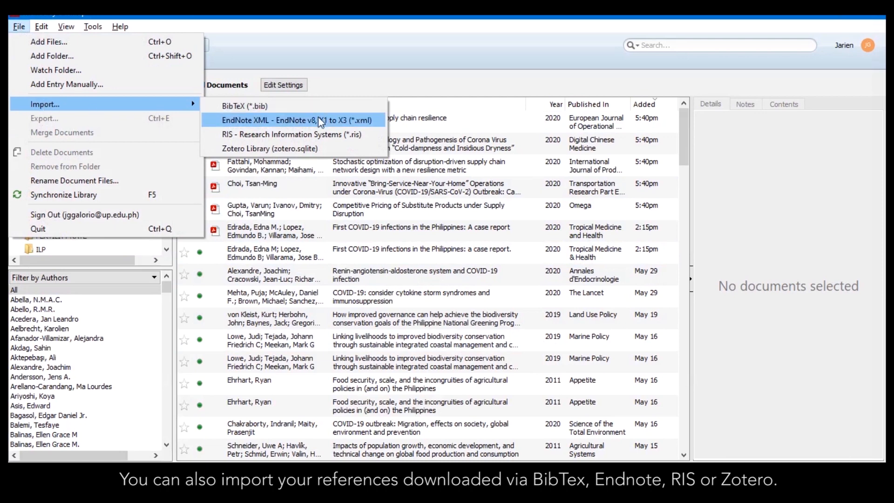
mouse_move(271, 149)
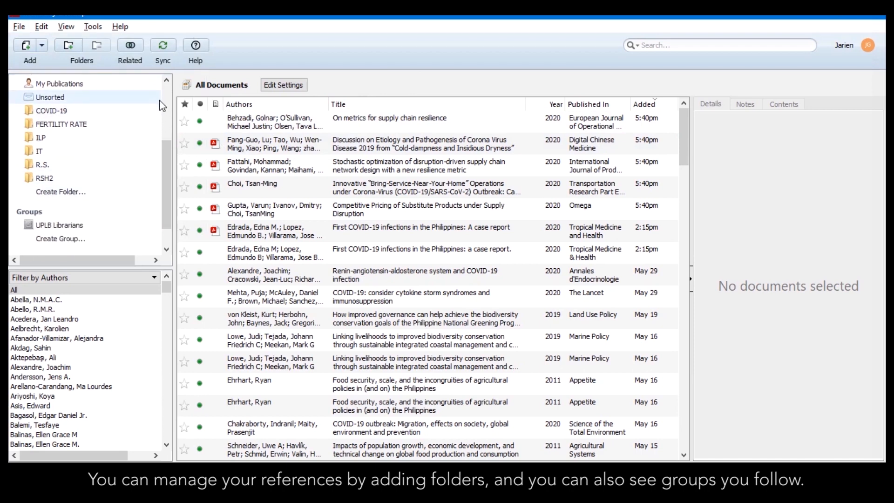
scroll(down, 3)
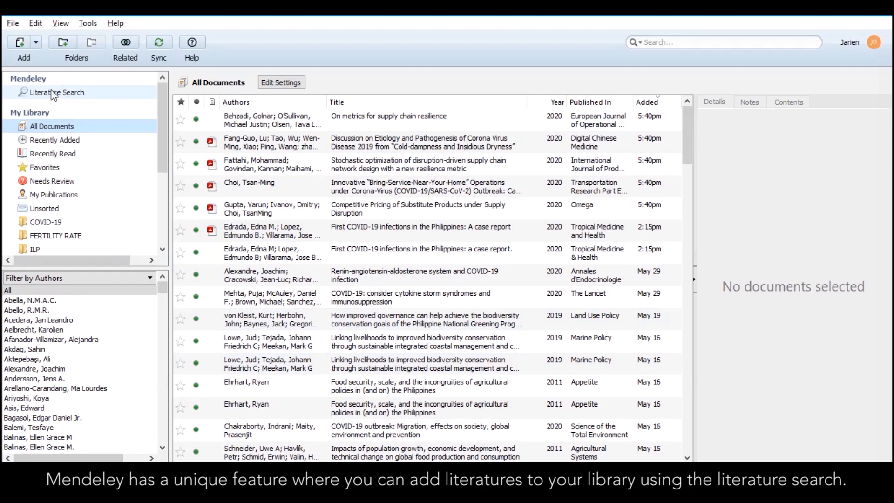
Step: Search the literature catalogue for covid-19 and show details of the Social Studies of Science editorial
click(57, 92)
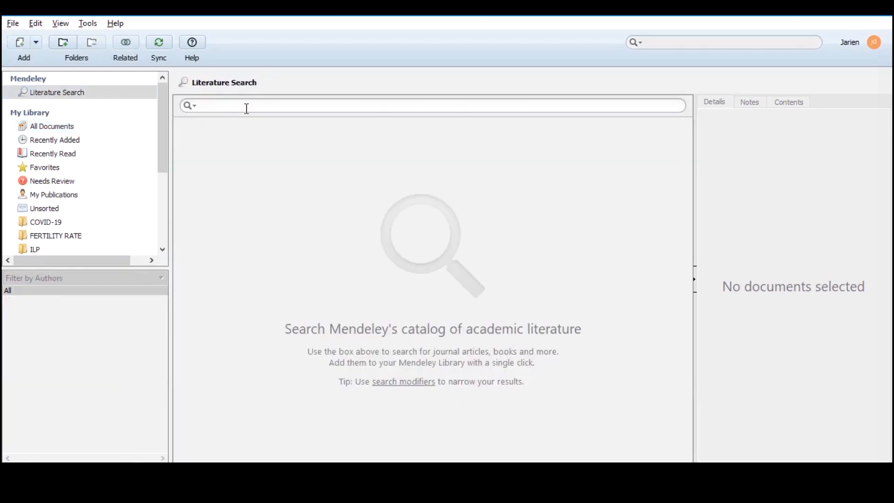
text(covid-19)
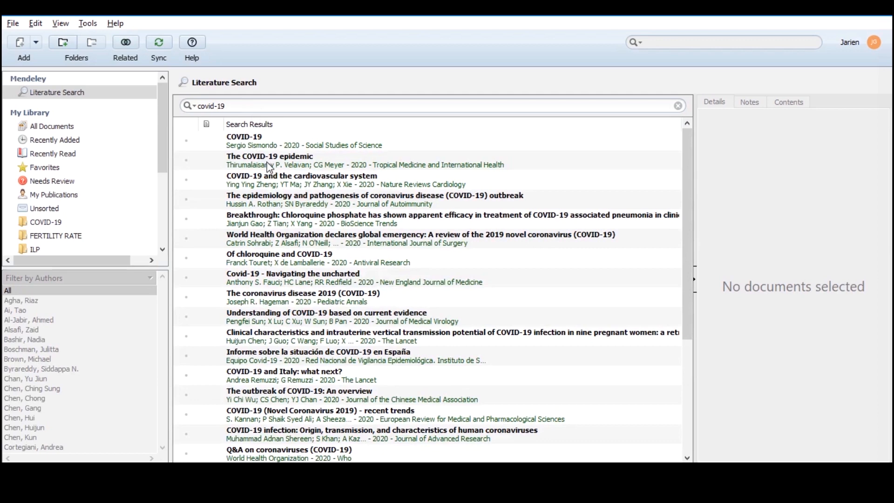
scroll(down, 3)
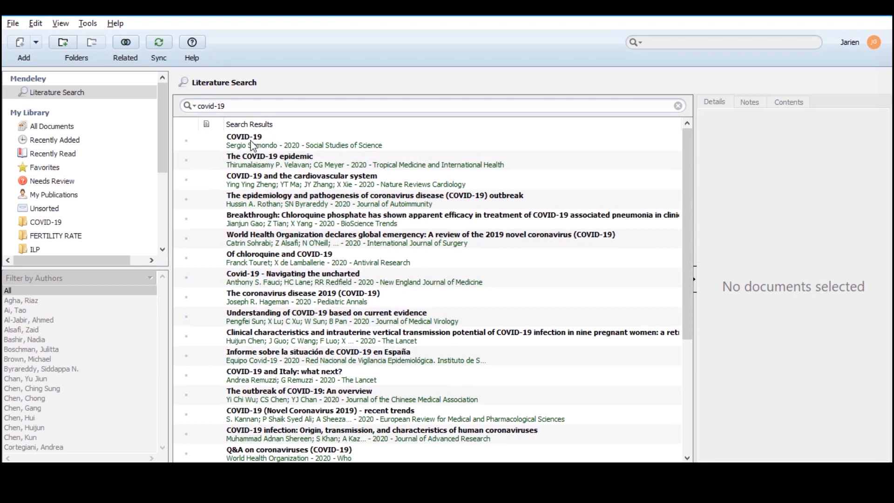
click(258, 140)
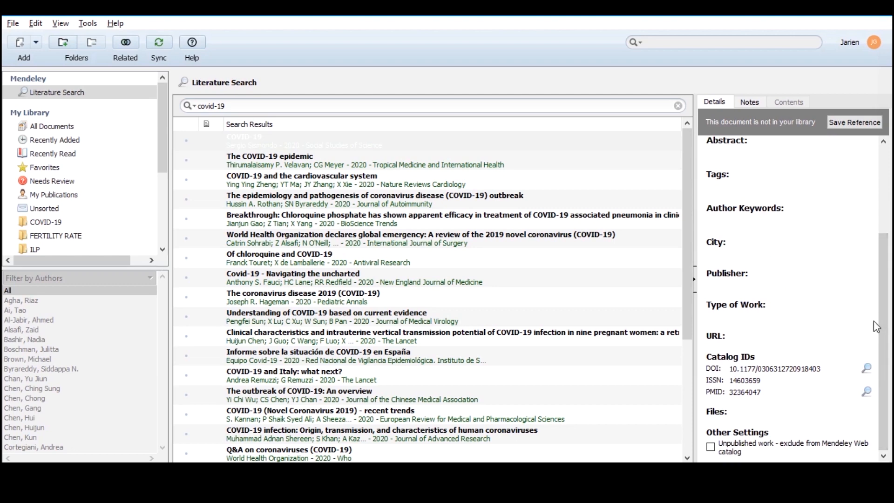
mouse_move(867, 368)
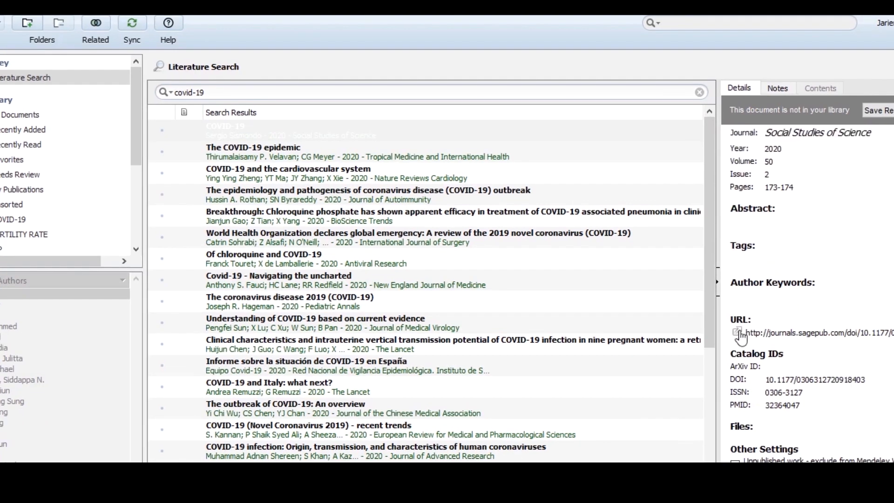
Step: Follow the Details URL to the editorial's SAGE journals page in Firefox and read to its end
click(742, 333)
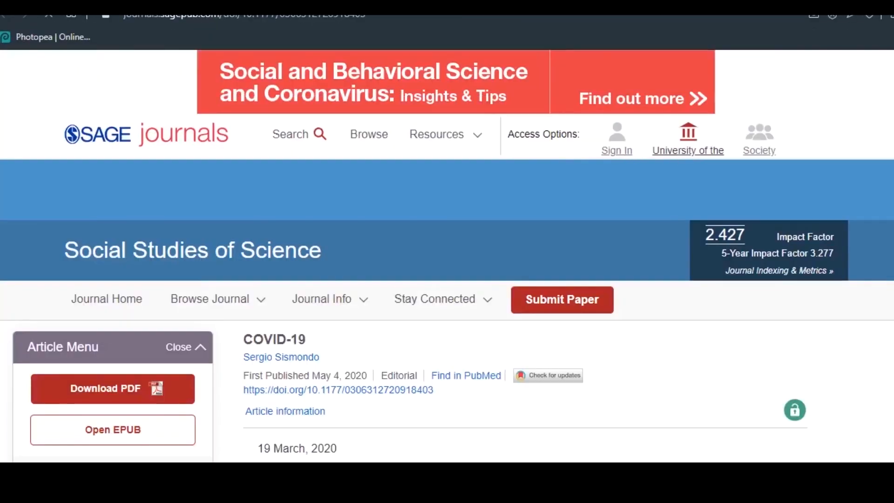
scroll(down, 3)
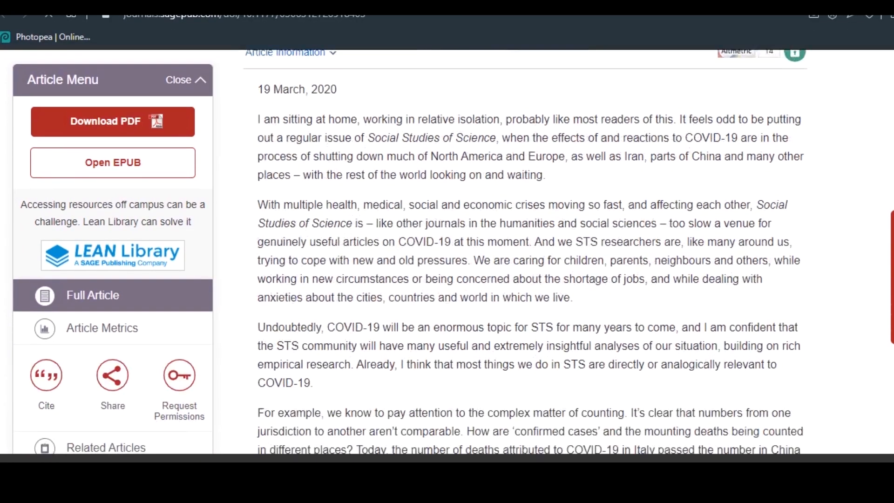
scroll(down, 3)
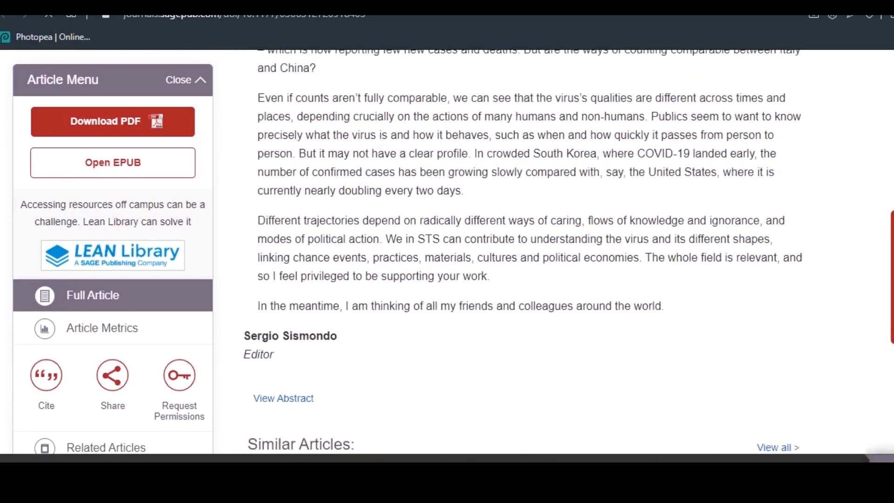
scroll(down, 3)
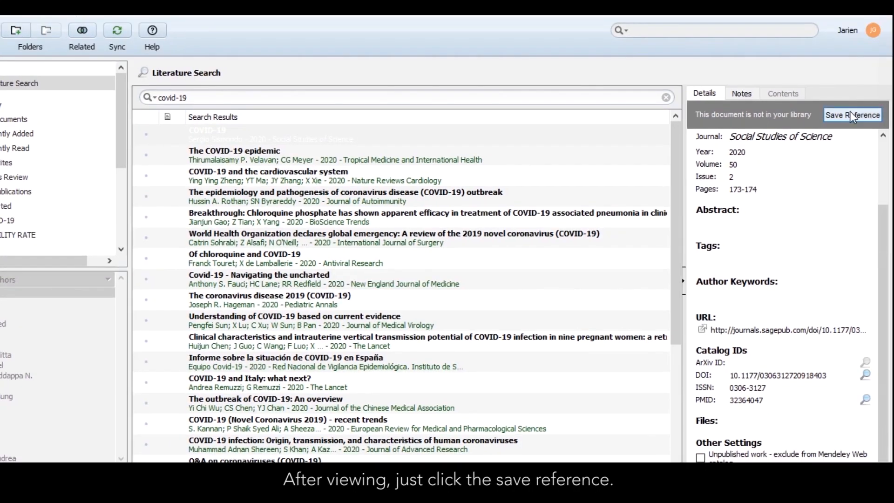
Step: Save the COVID-19 editorial to the library and get the Web Importer via Tools > Install Web Importer
click(853, 115)
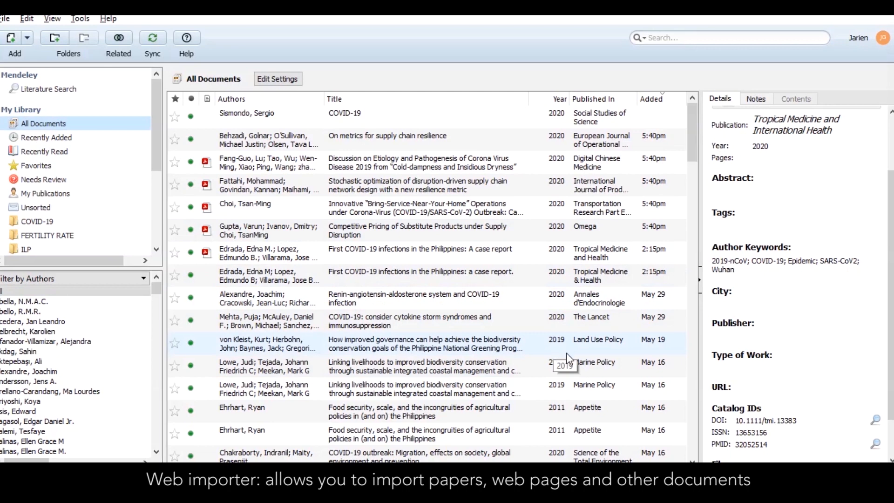
mouse_move(596, 354)
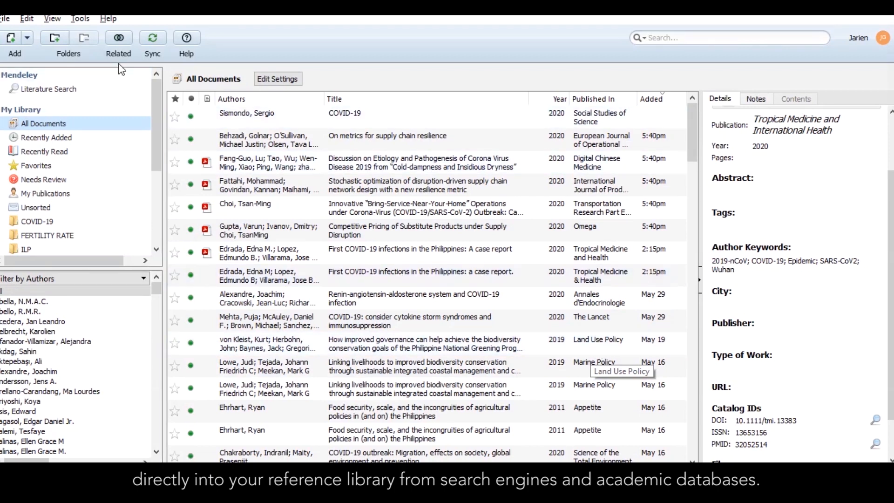
click(80, 18)
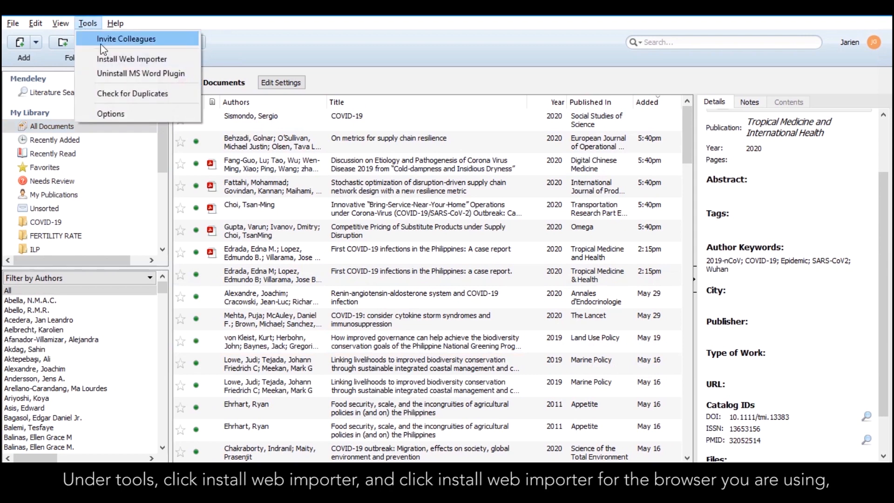
mouse_move(131, 58)
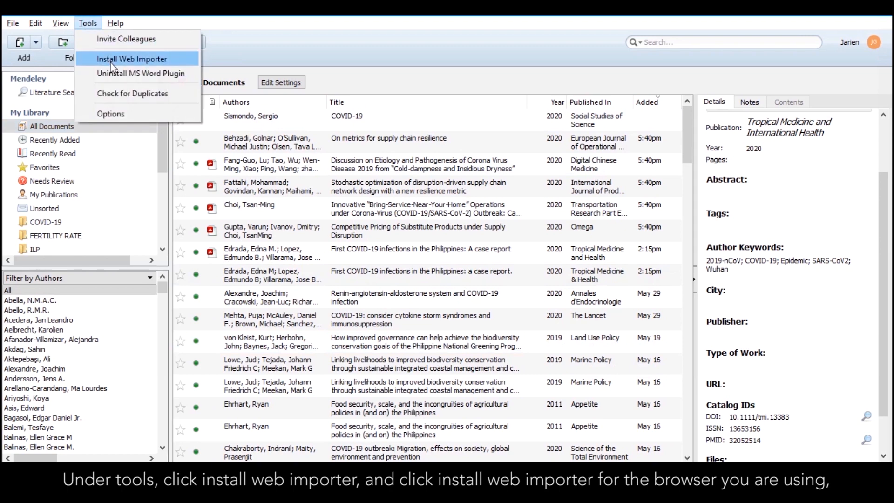
click(132, 59)
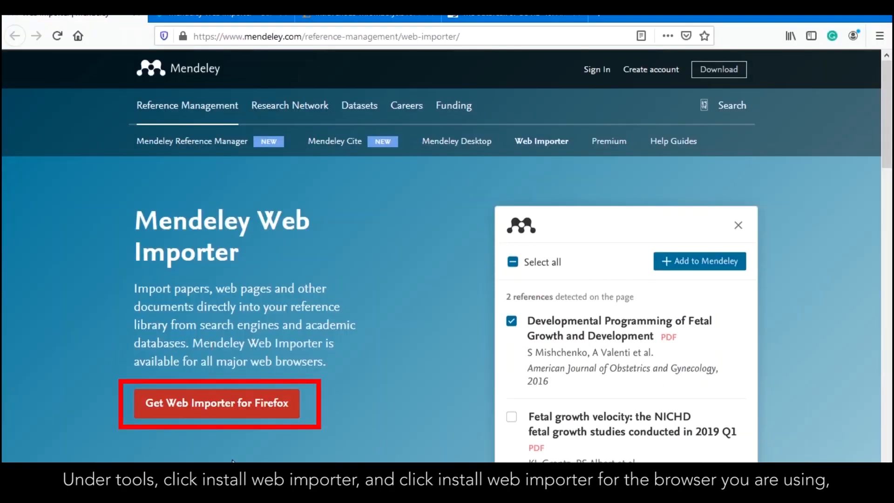
Step: Add the Mendeley Web Importer extension to Firefox and dismiss the installed notice
click(217, 403)
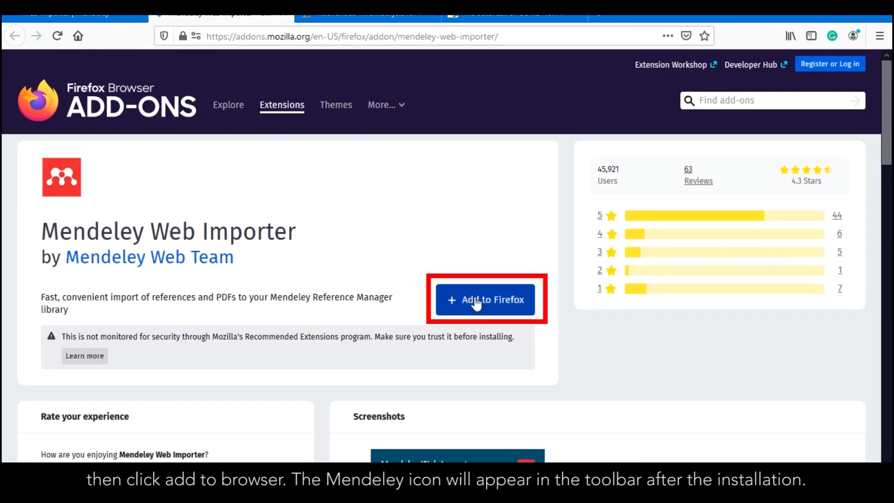
click(484, 299)
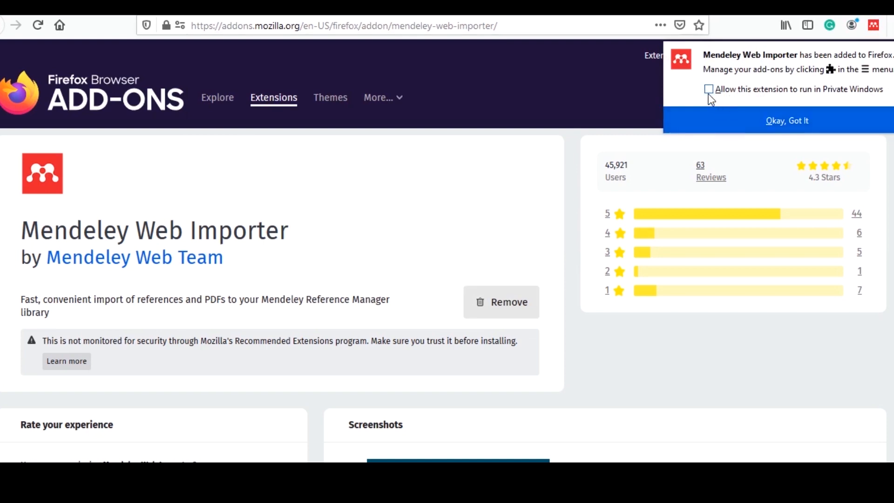
click(787, 121)
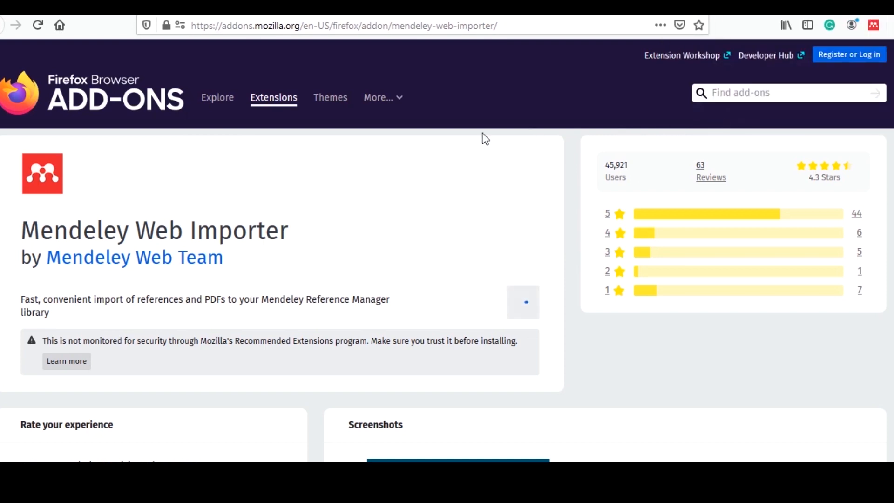
click(872, 26)
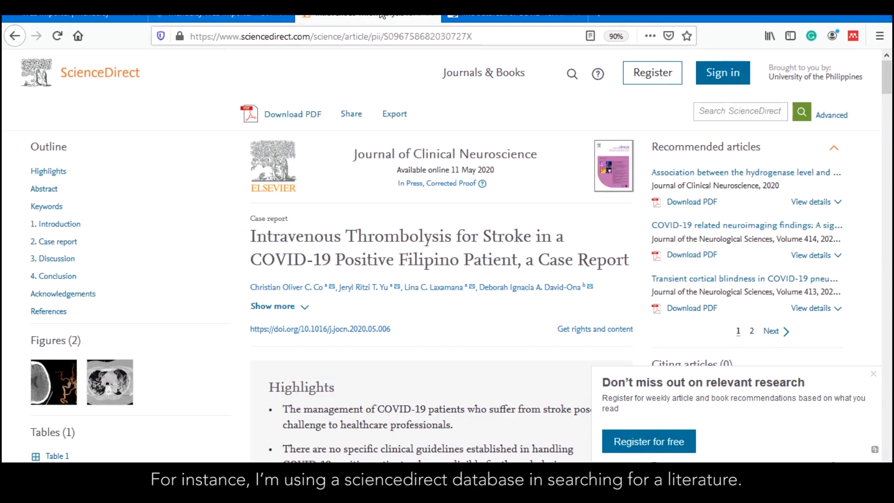
mouse_move(398, 274)
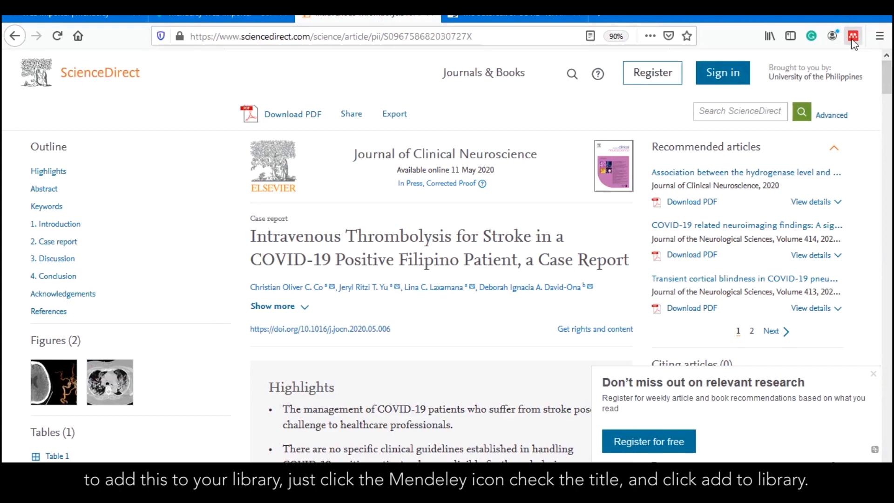
Step: From the Web Importer's detected references on ScienceDirect, tick the COVID-19 stroke case report
click(854, 35)
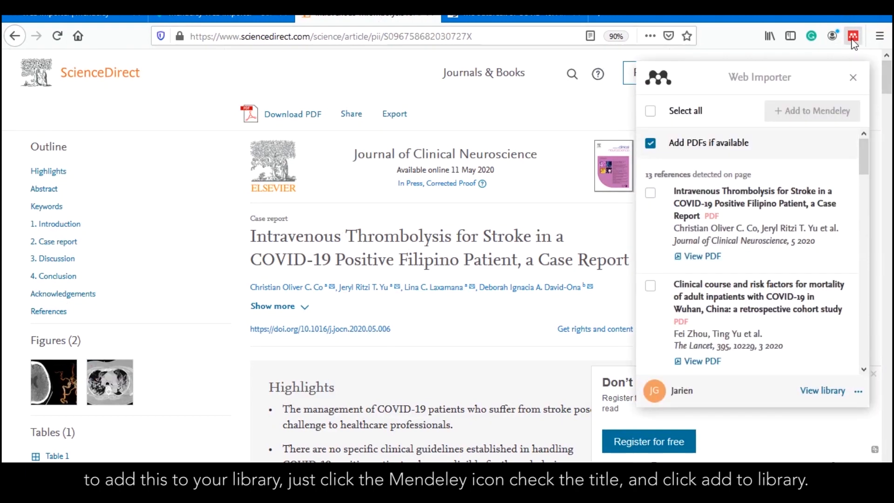
click(651, 193)
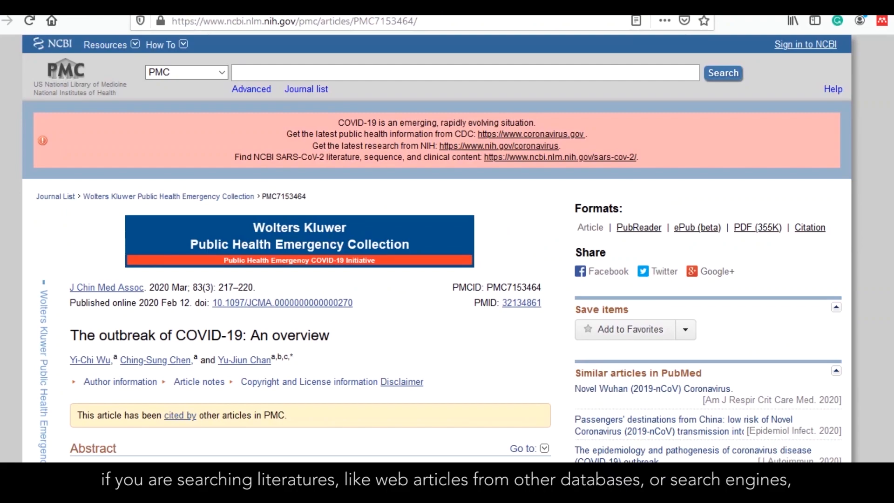
Step: Send the PMC article 'The outbreak of COVID-19: An overview' to Mendeley via the Web Importer
scroll(down, 3)
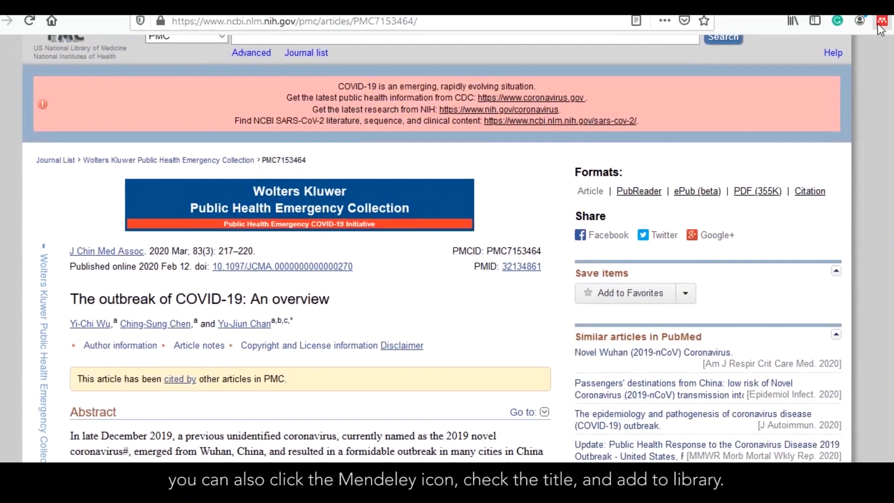
click(884, 22)
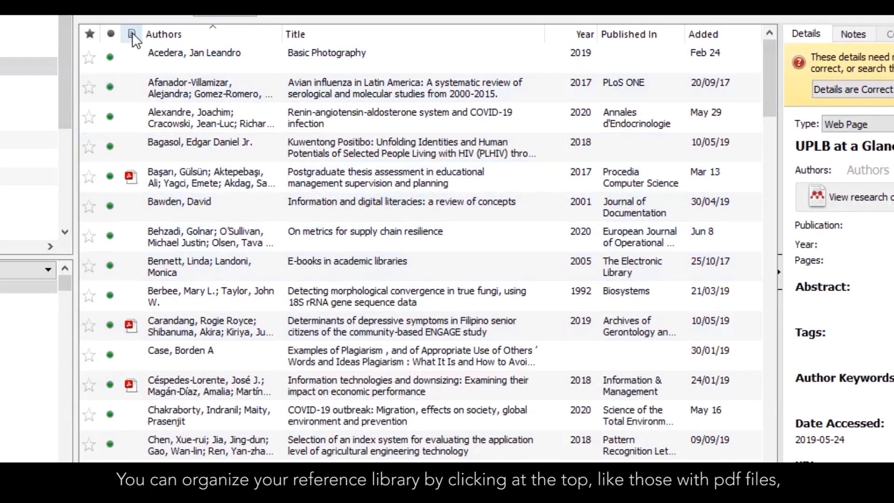
Step: Sort the library by PDF presence, then by Authors, Title, Year and Added columns
click(132, 35)
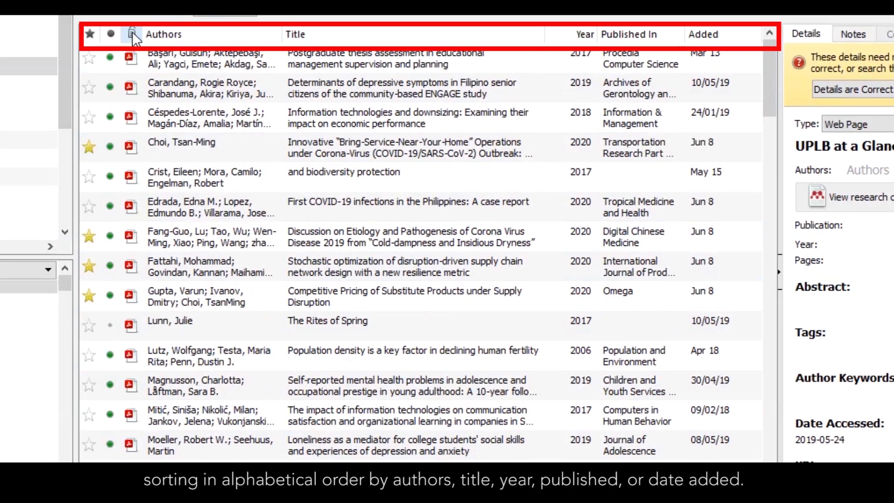
click(164, 35)
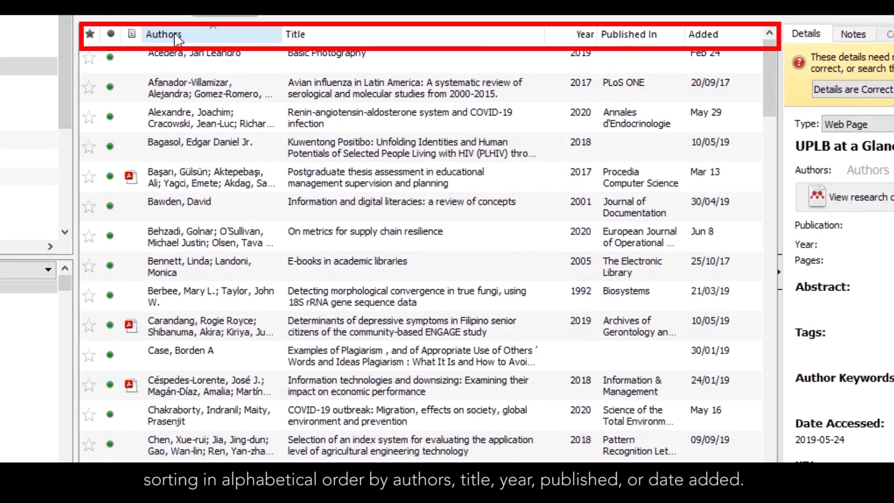
click(295, 35)
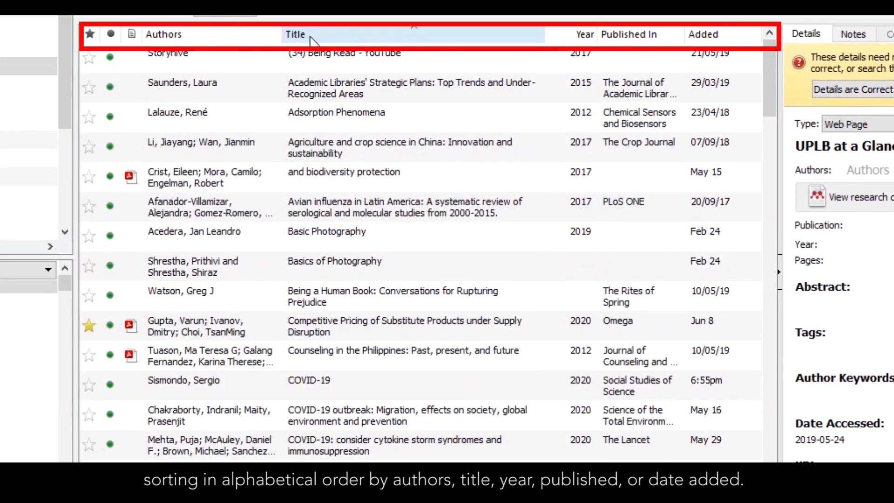
click(584, 35)
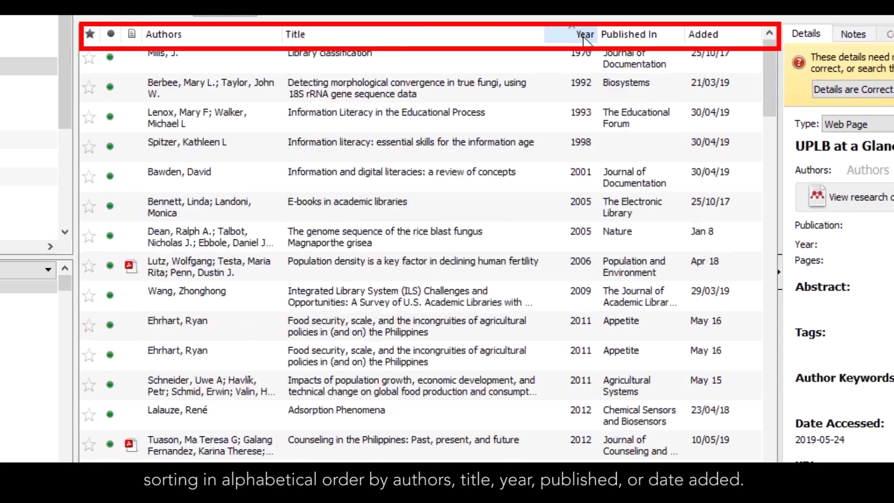
click(628, 34)
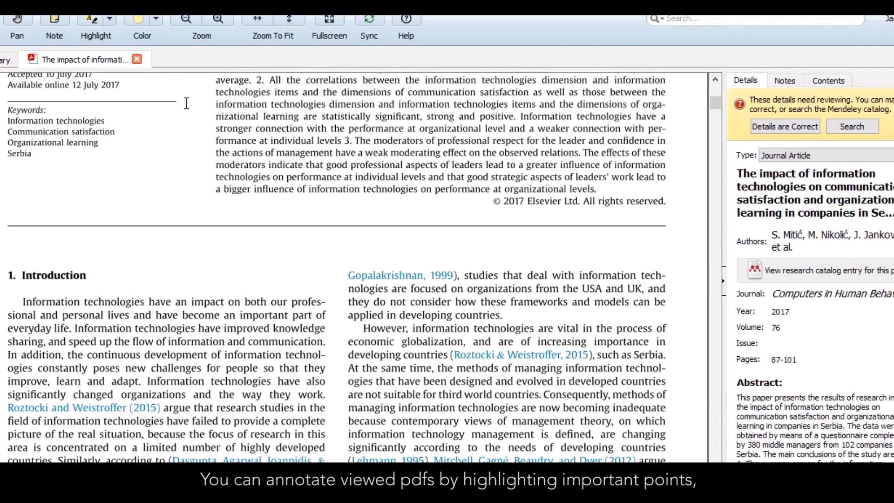
Step: Attach the note 'sample note' to the yellow-highlighted Introduction sentence
scroll(down, 3)
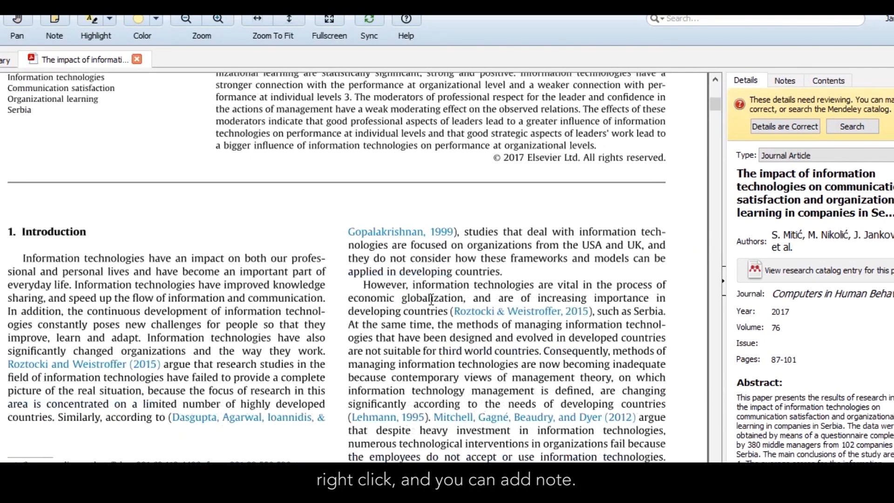
scroll(down, 3)
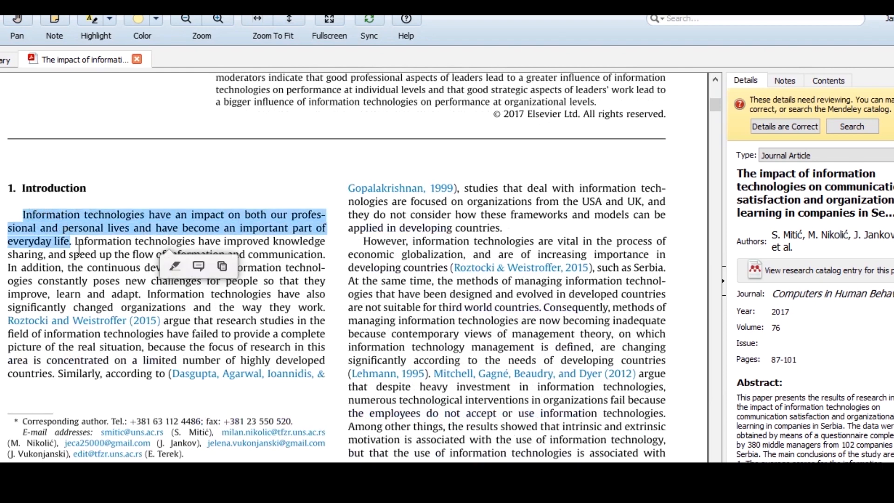
mouse_move(77, 227)
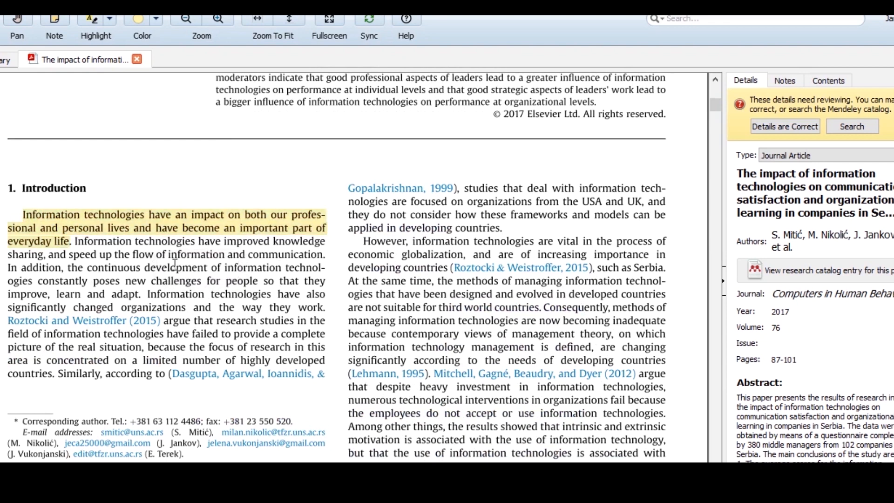
right_click(97, 228)
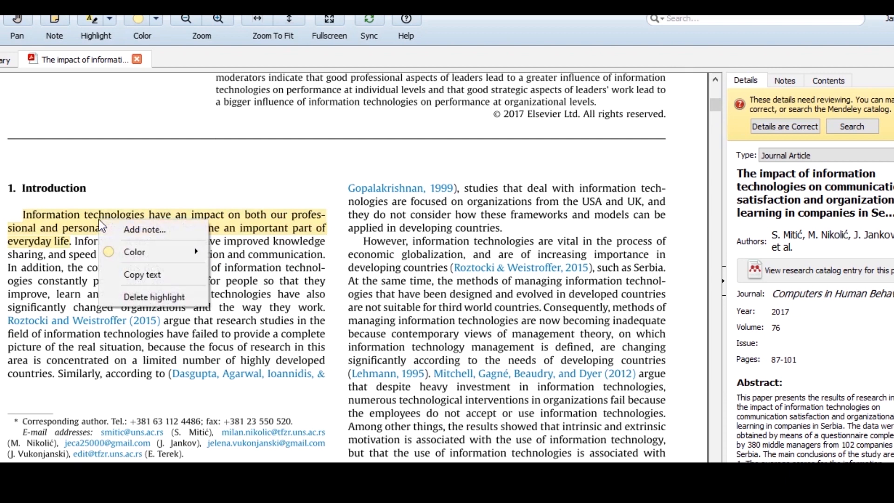
click(145, 229)
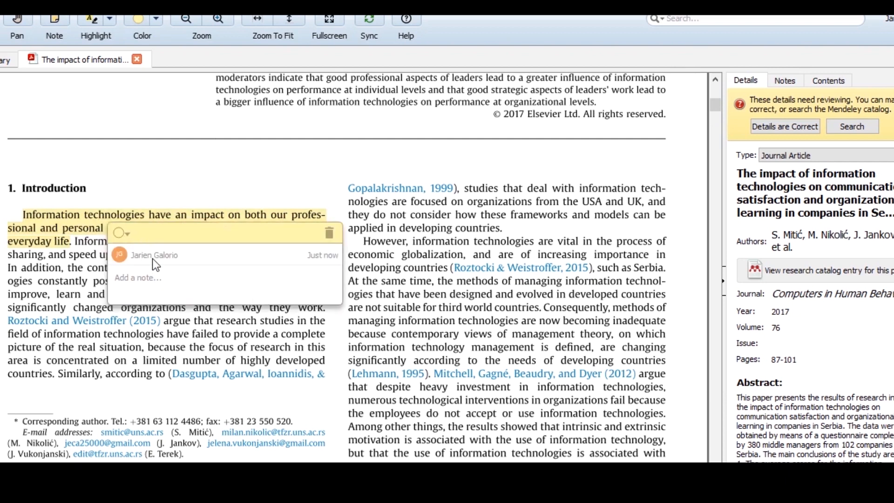
text(sample)
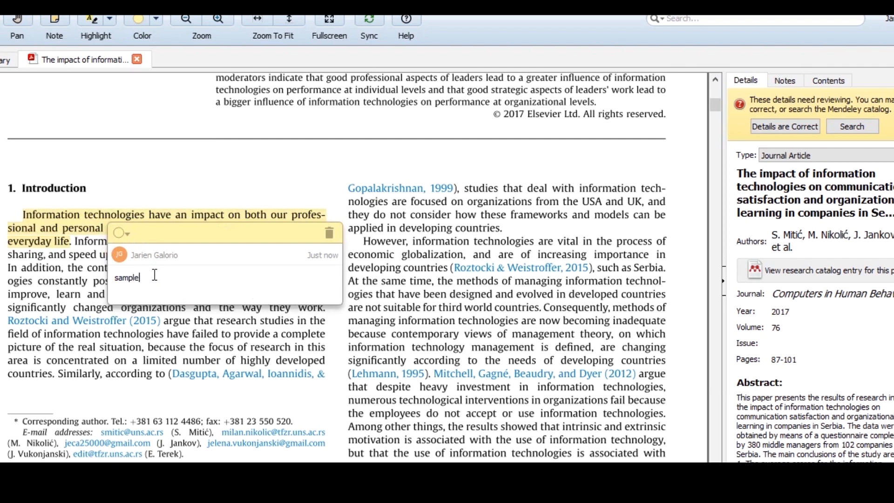
text(note)
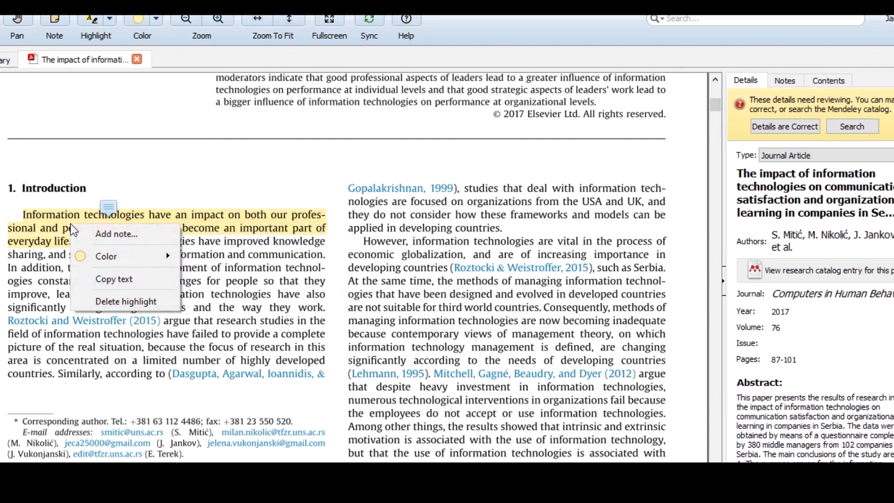
Step: Change that highlight's colour to blue
click(106, 256)
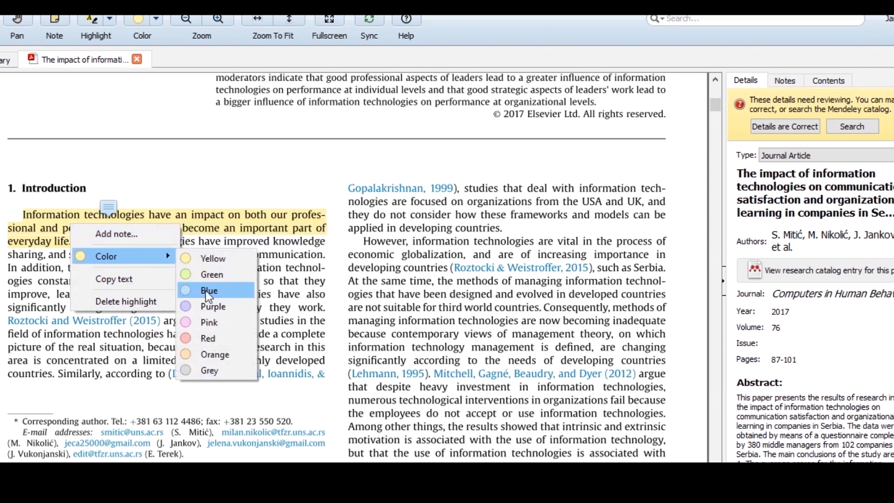
click(210, 291)
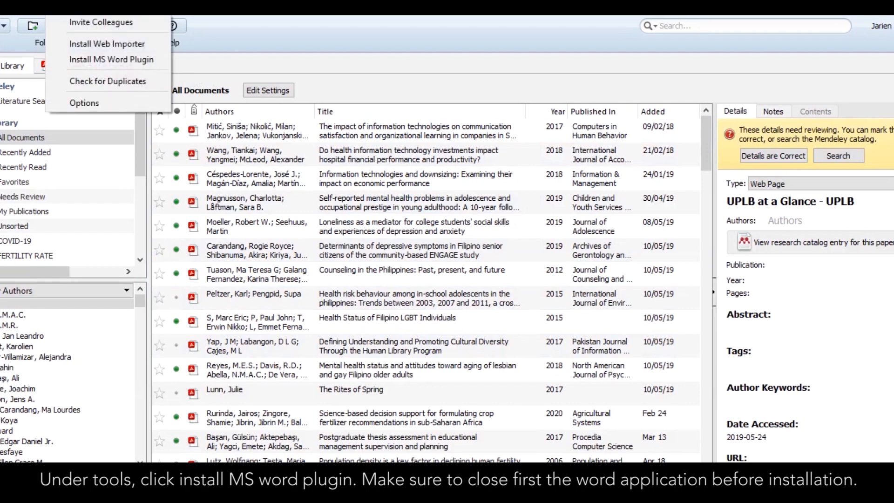
Step: Install the MS Word citation plugin from the Tools menu and confirm the Plugin Installed dialog
click(112, 60)
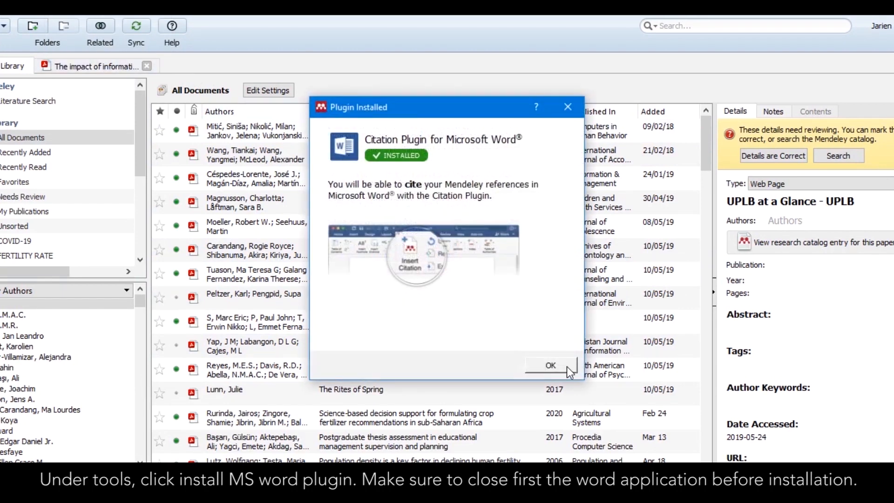
click(550, 365)
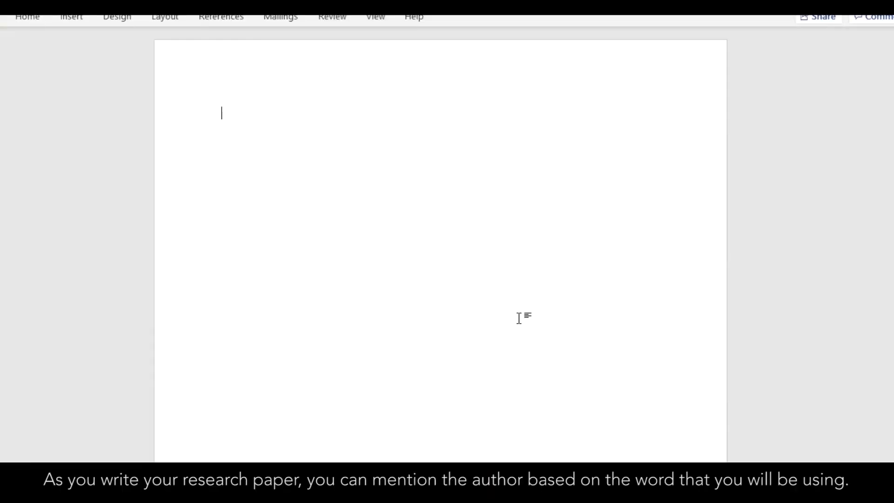
Step: Write 'According to' followed by an in-text citation of the Mitić 2017 information technologies article, ending the sentence
text(According to)
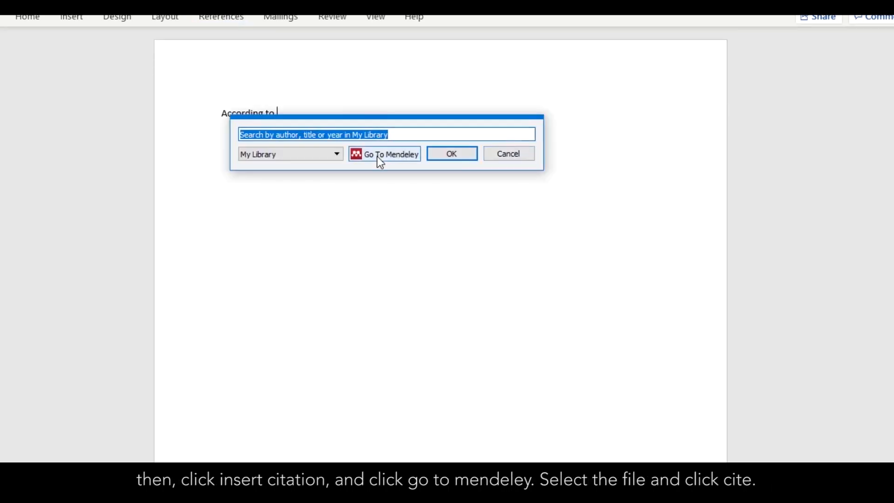
click(391, 154)
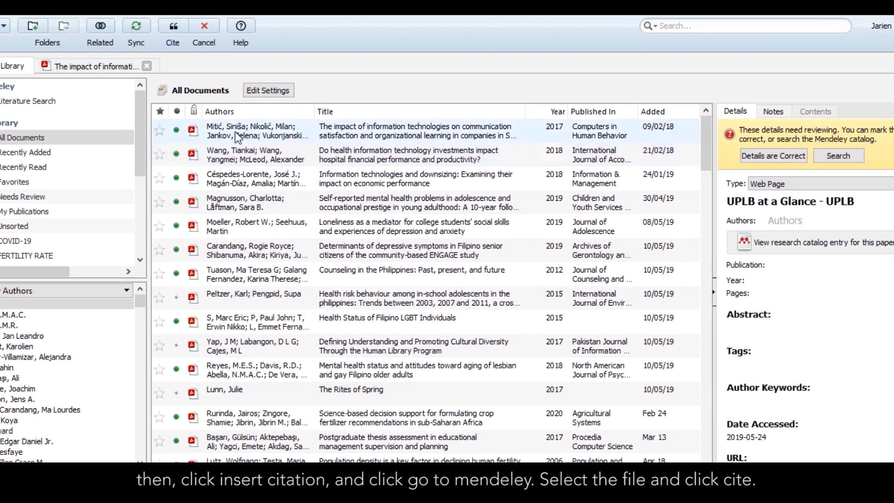
click(248, 131)
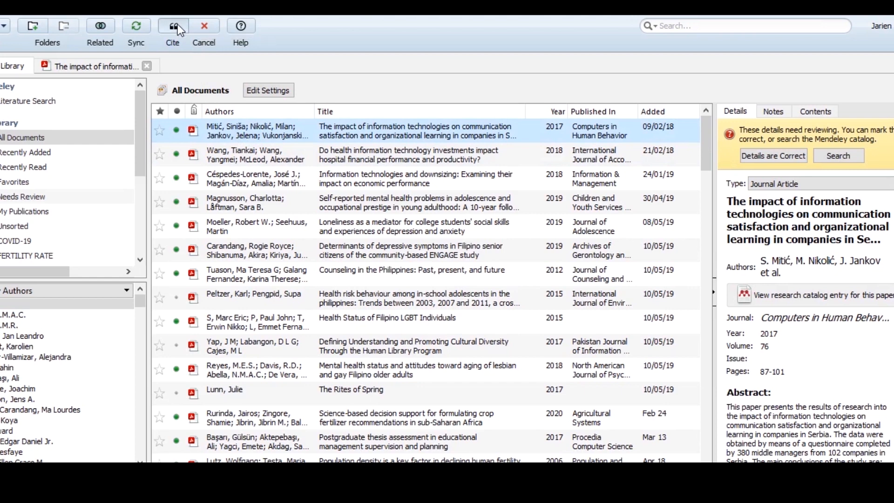
click(172, 26)
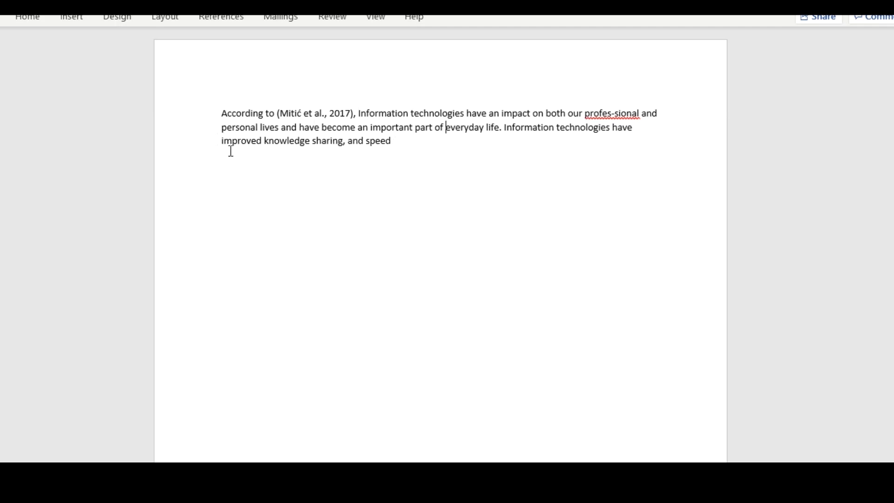
text(.)
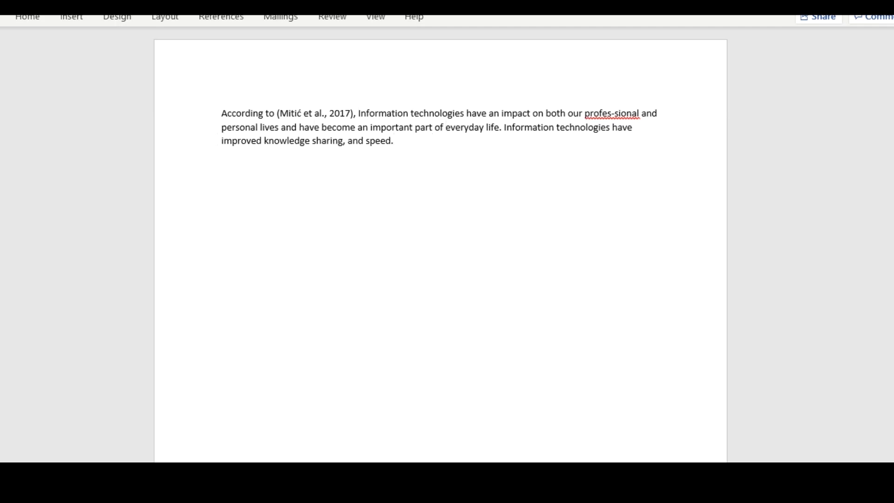
click(236, 32)
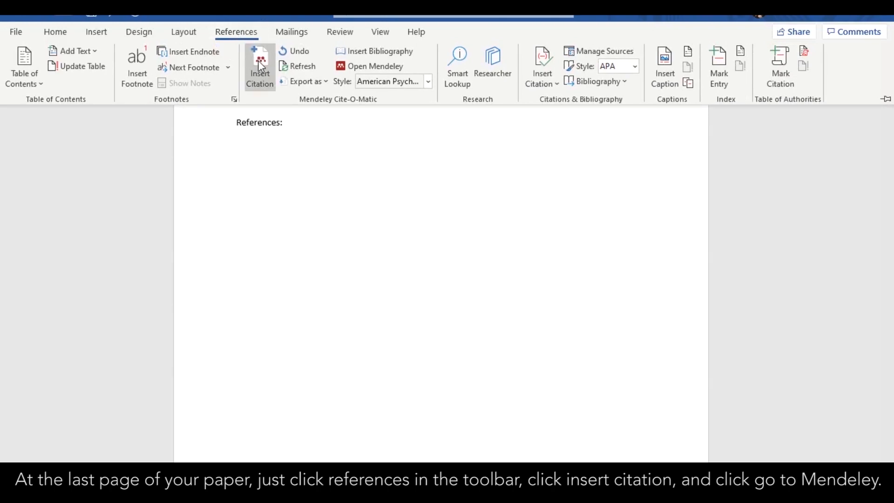
Step: Under References, insert one citation grouping the first seven library articles selected in Mendeley
click(260, 67)
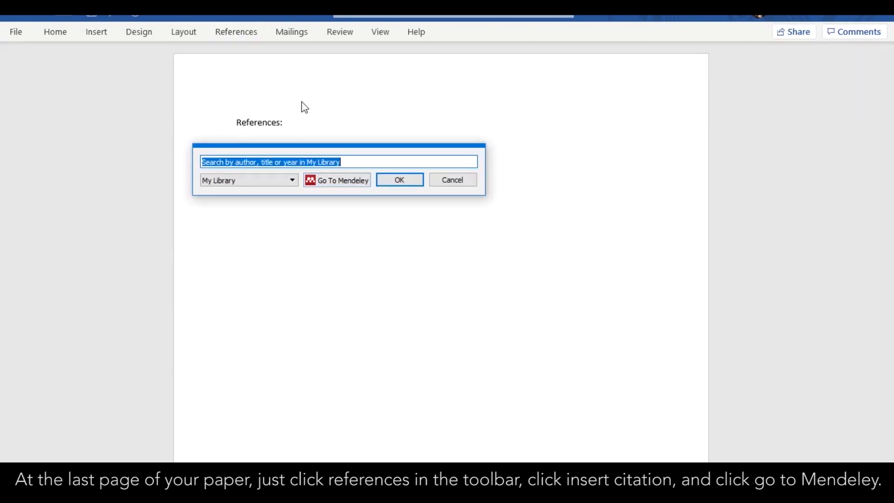
click(337, 180)
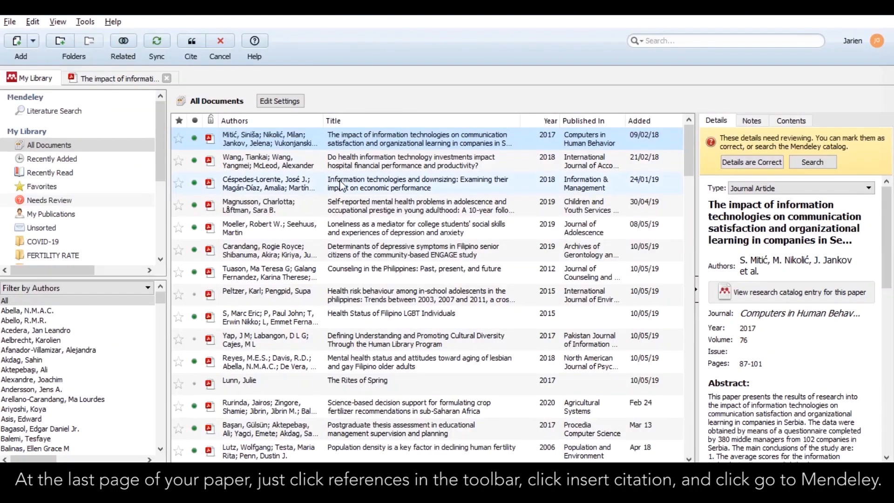
click(269, 139)
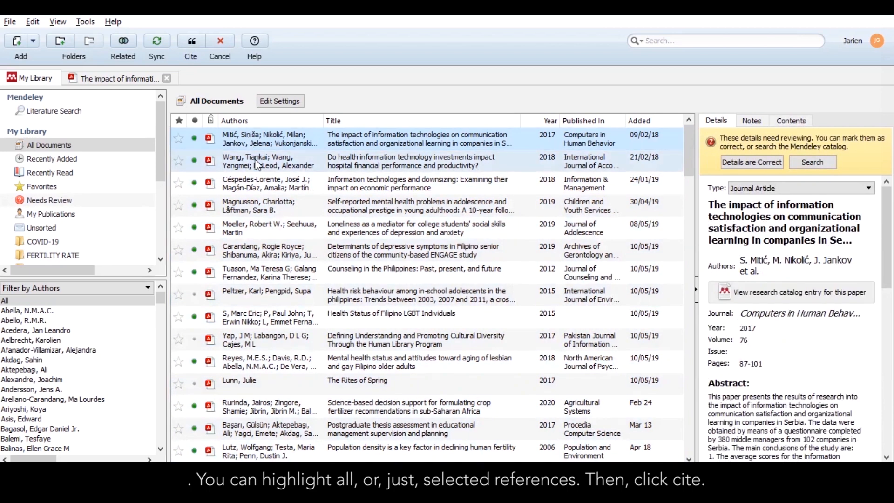
click(269, 228)
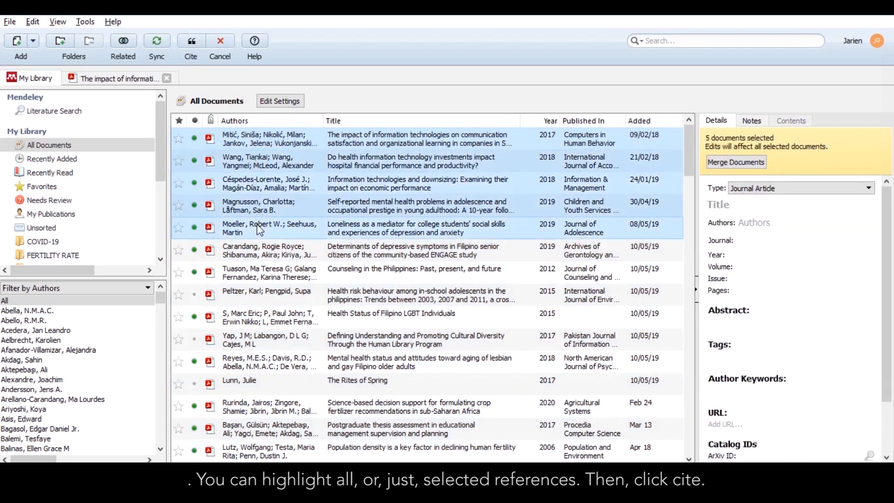
click(268, 273)
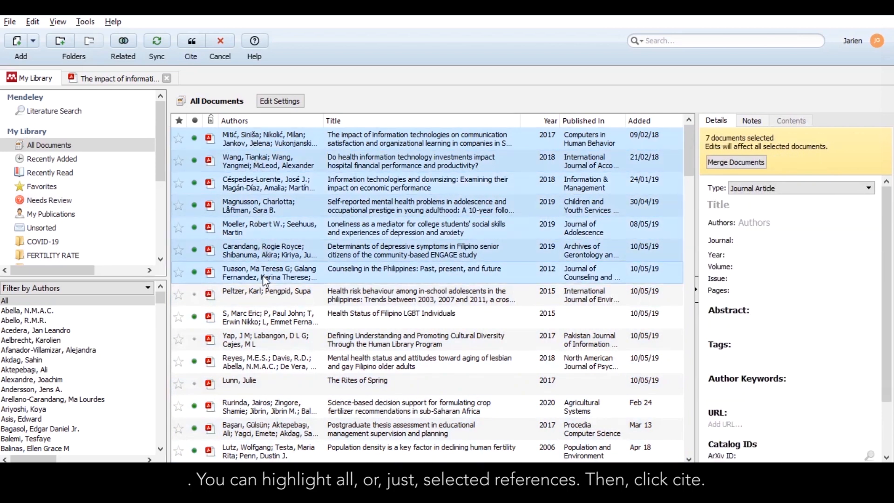
click(190, 40)
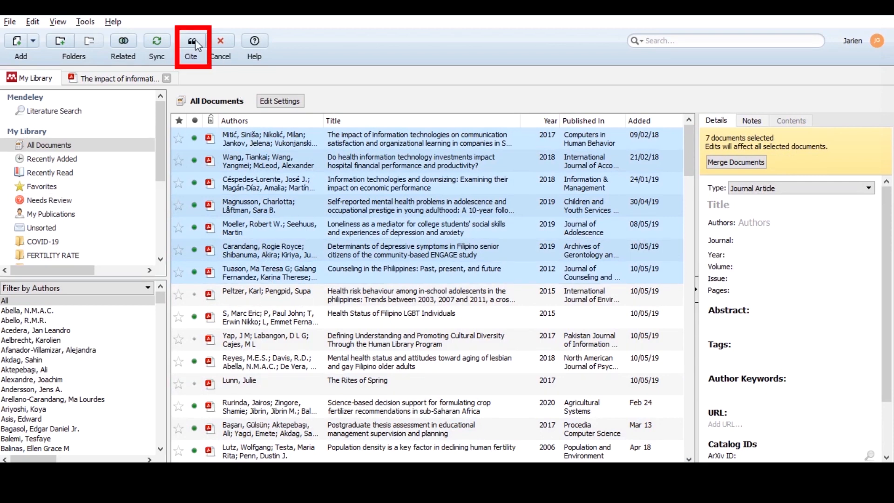
click(191, 44)
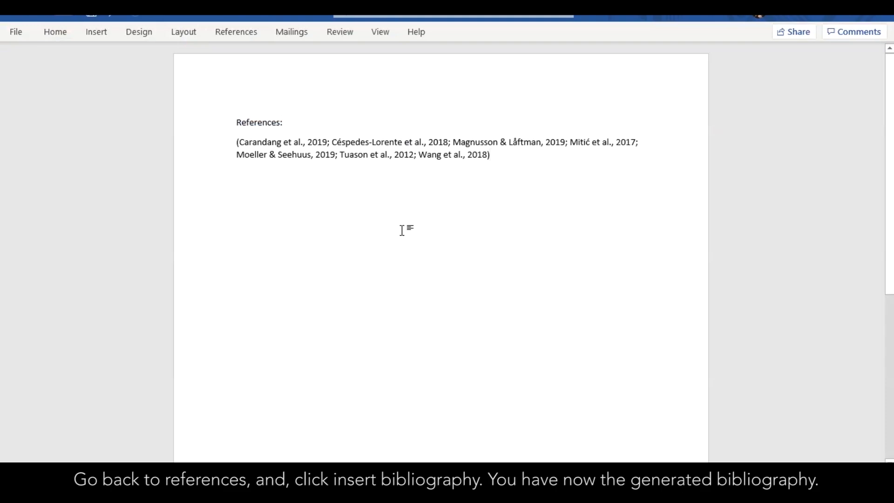
click(235, 32)
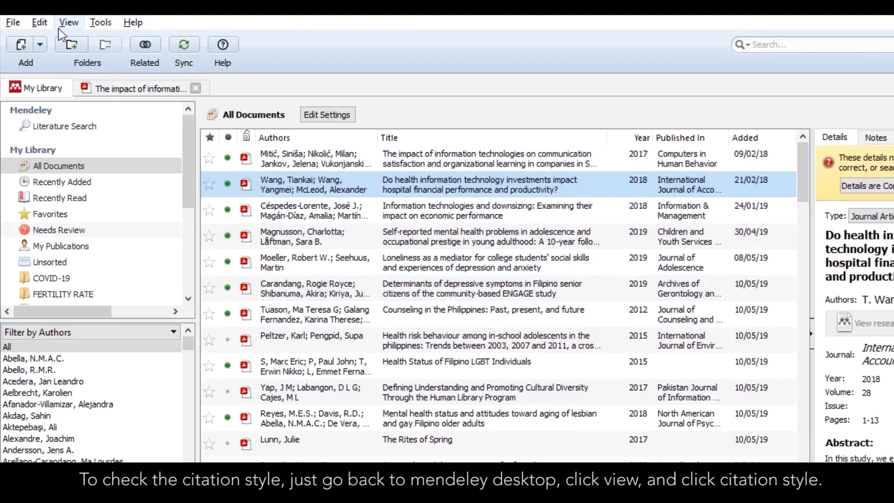
Step: Show the citation style list with American Psychological Association 7th edition ticked
click(68, 22)
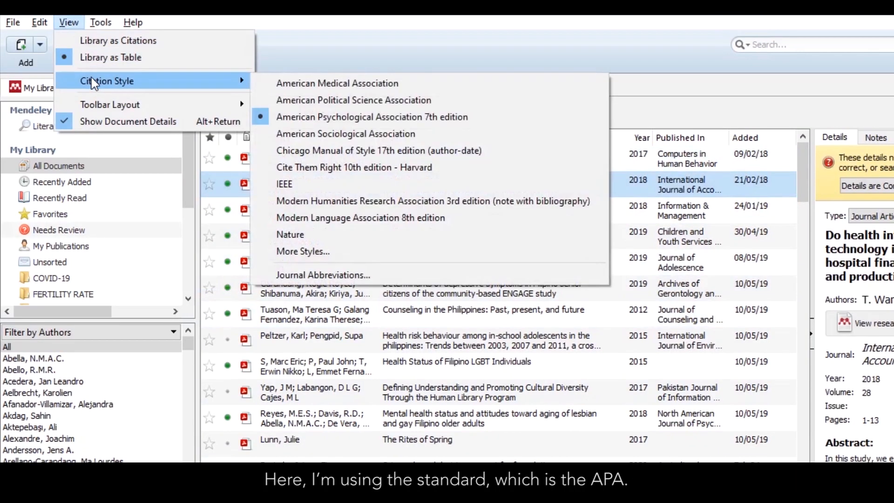
mouse_move(372, 118)
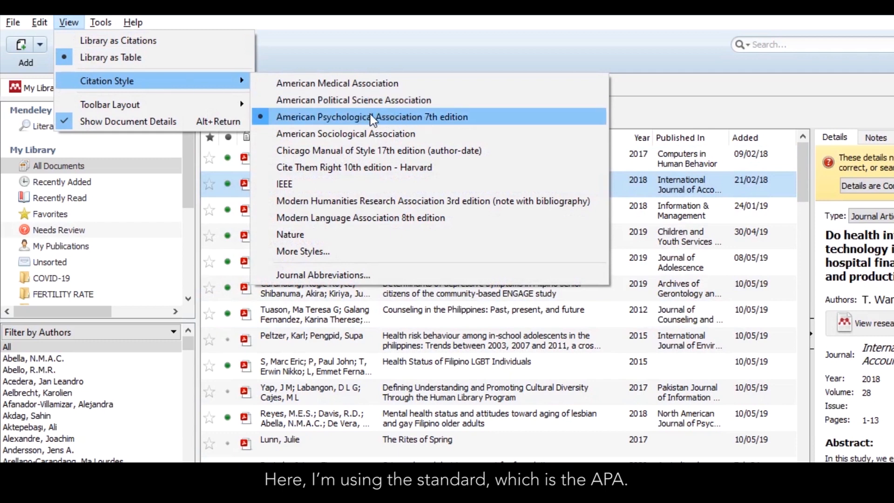
mouse_move(427, 123)
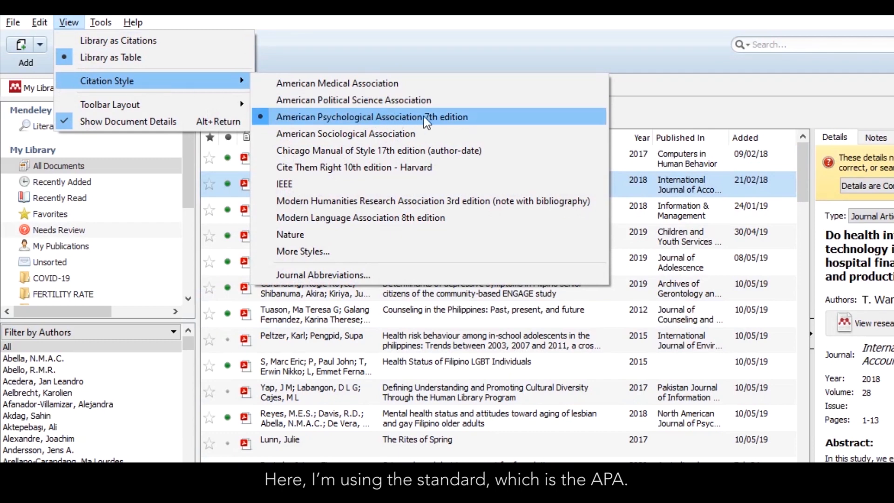